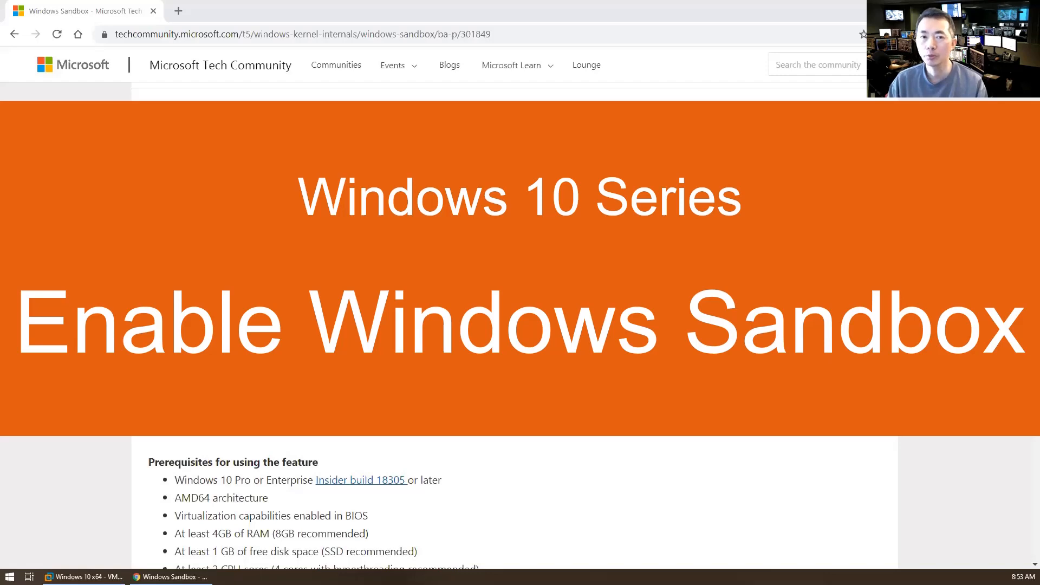
Review the Windows Sandbox article's heading and prerequisites.
scroll(up, 3)
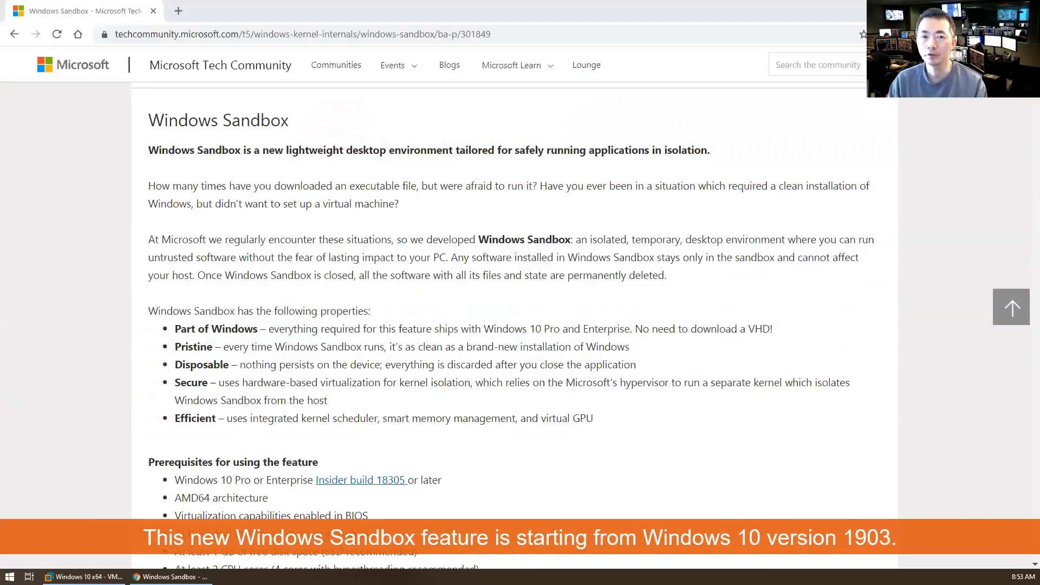
double_click(218, 120)
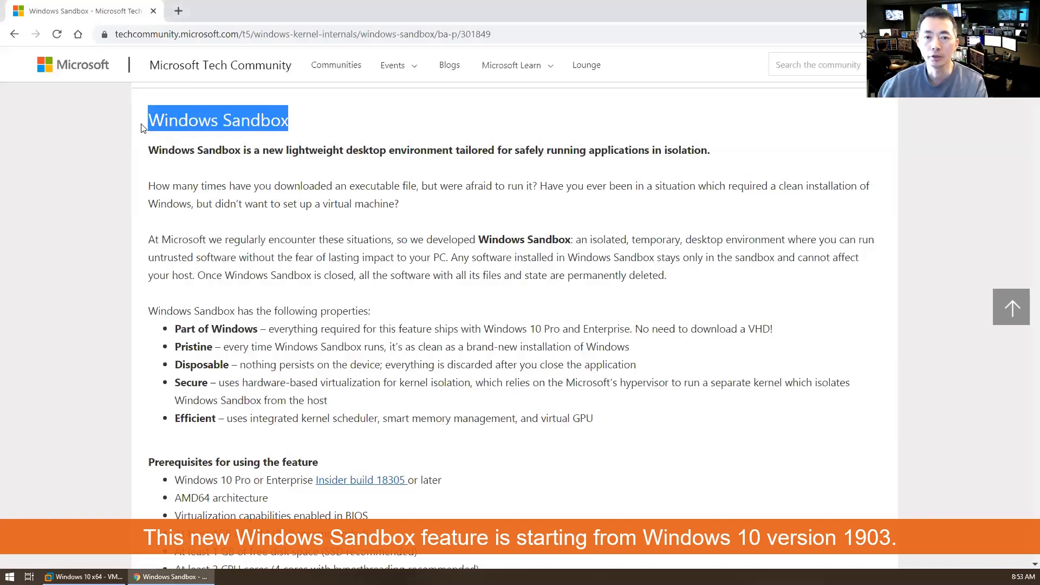
mouse_move(358, 267)
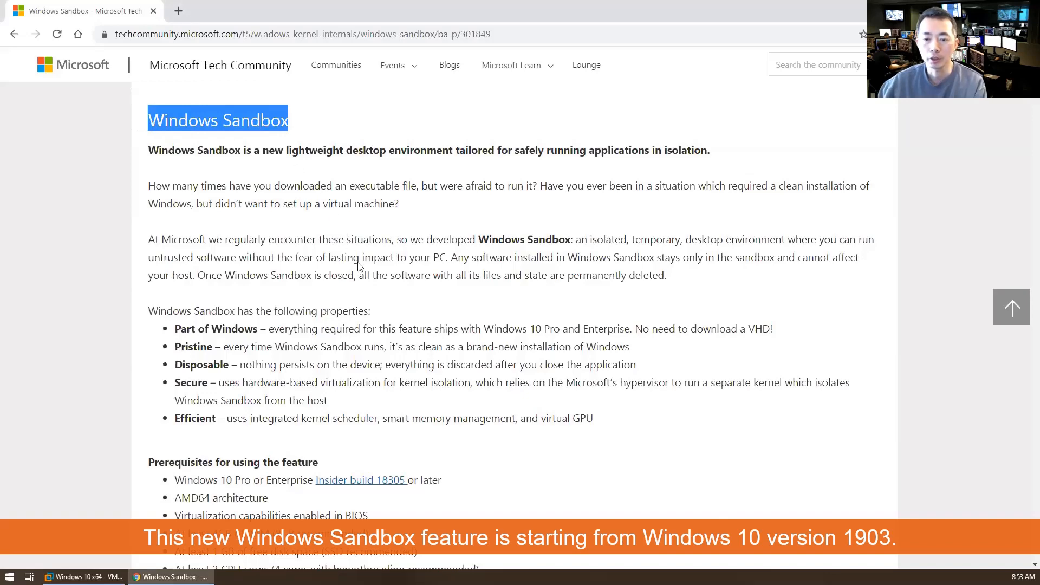
scroll(down, 3)
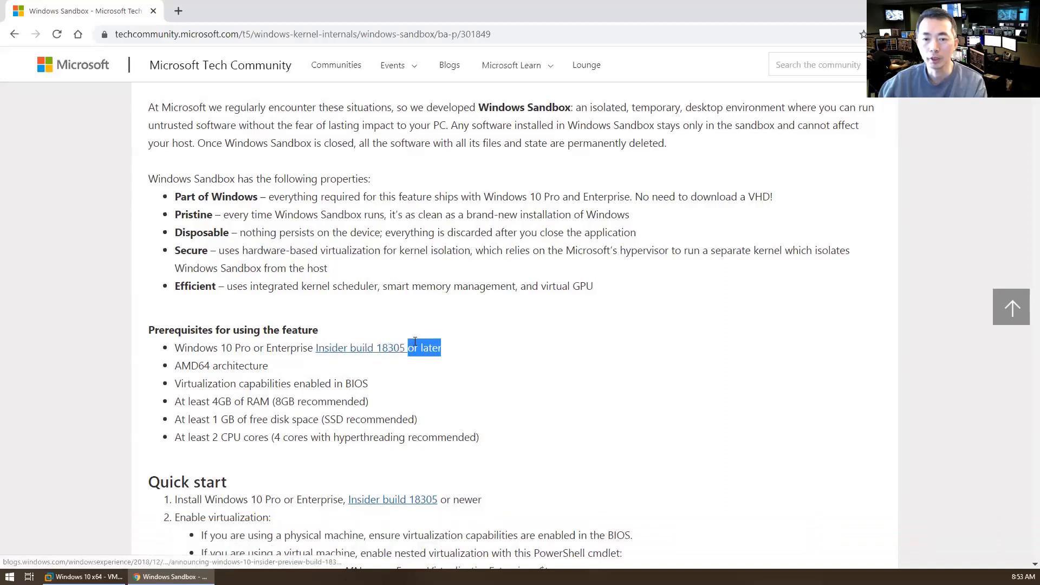
click(457, 350)
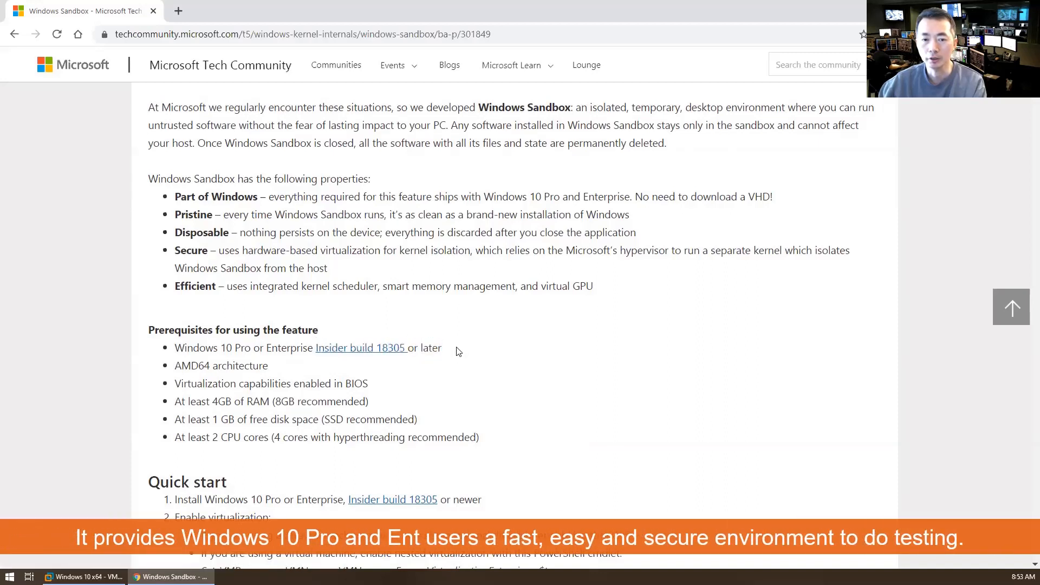
mouse_move(452, 353)
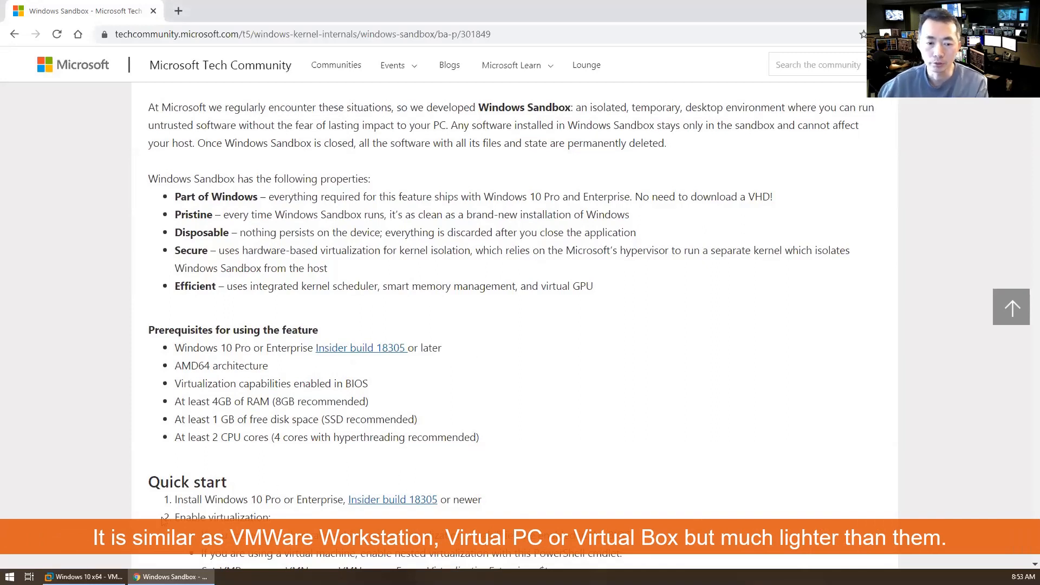
Bring up the PC's About page from the Start system menu to see Windows 10 Pro version 1903.
right_click(10, 574)
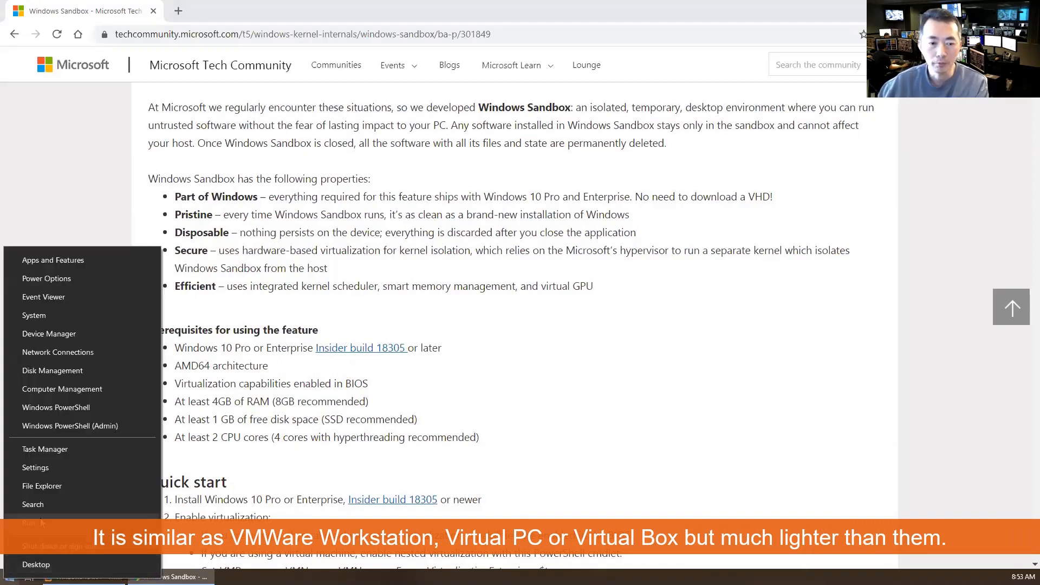
click(478, 285)
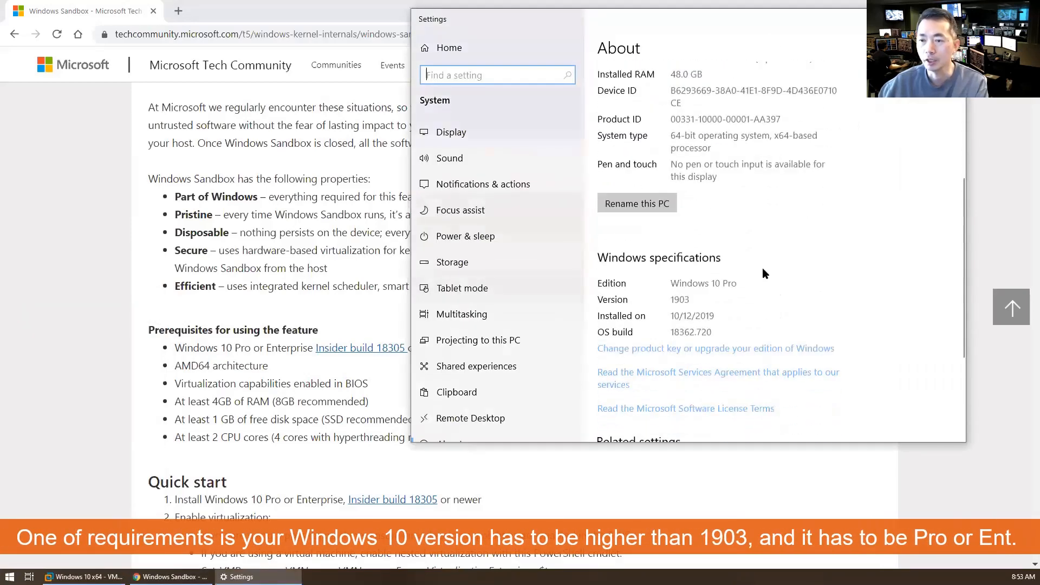
scroll(down, 3)
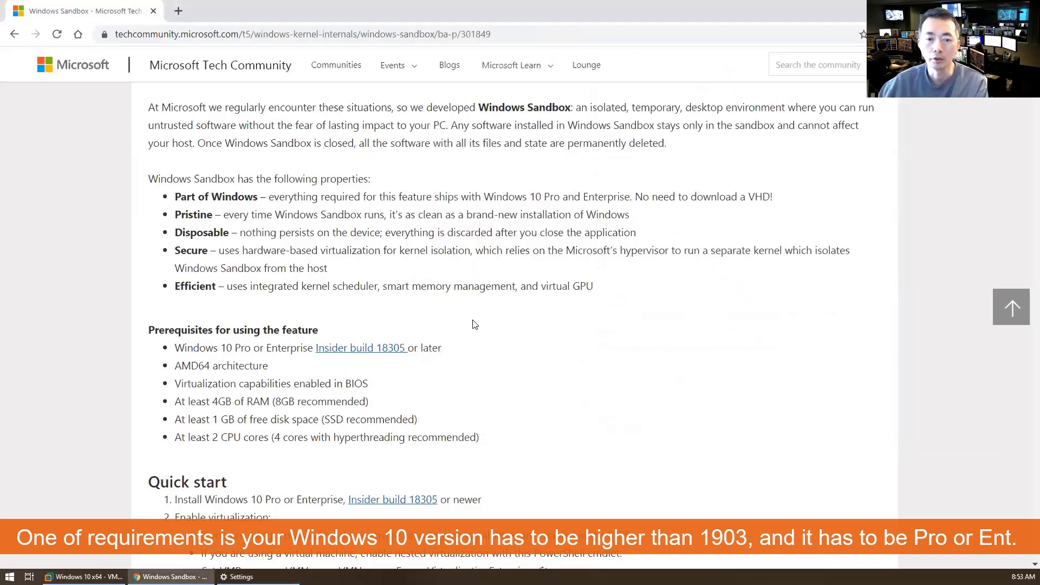
scroll(up, 3)
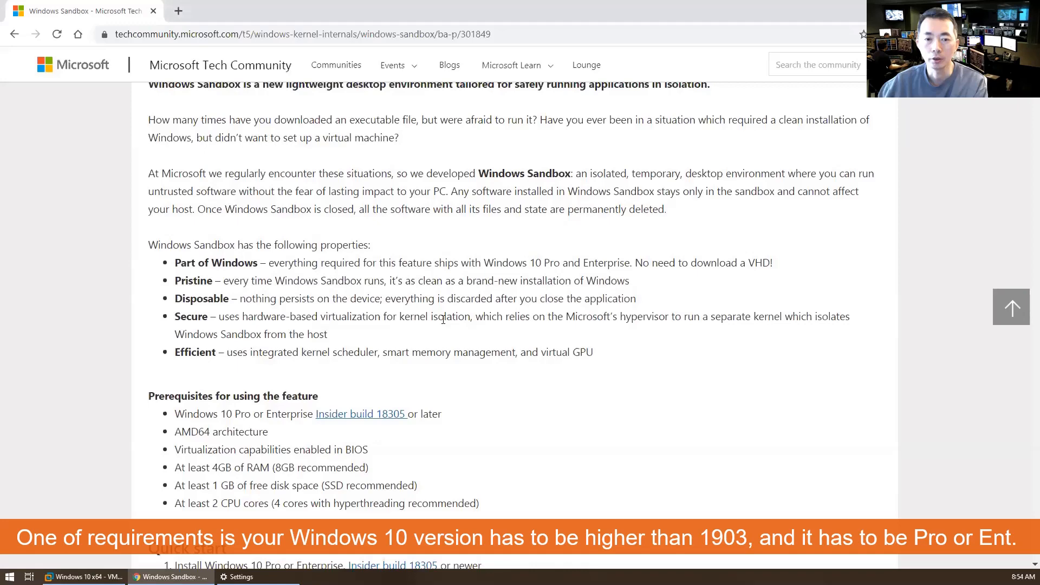
scroll(up, 3)
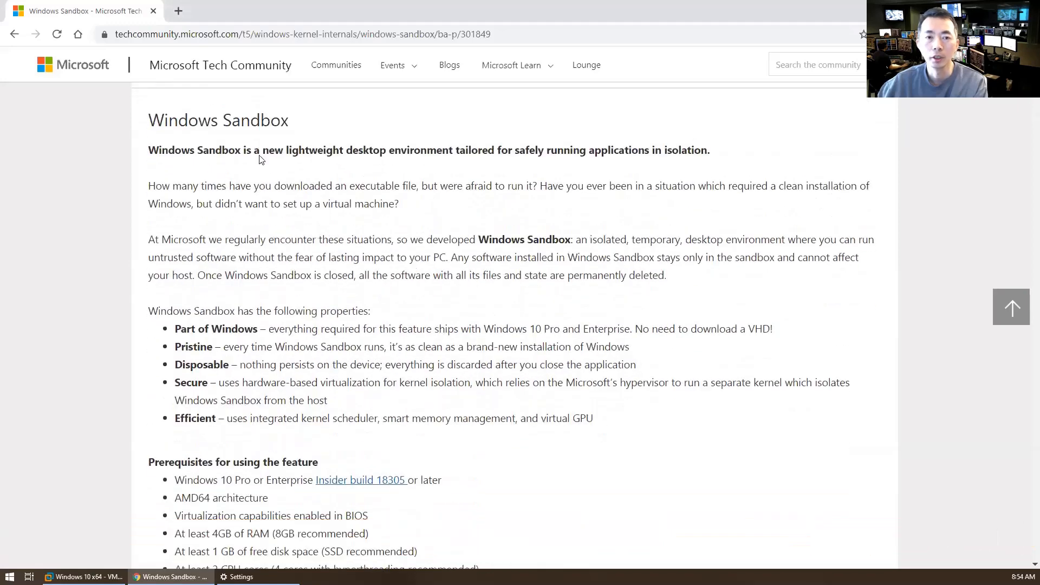
mouse_move(247, 323)
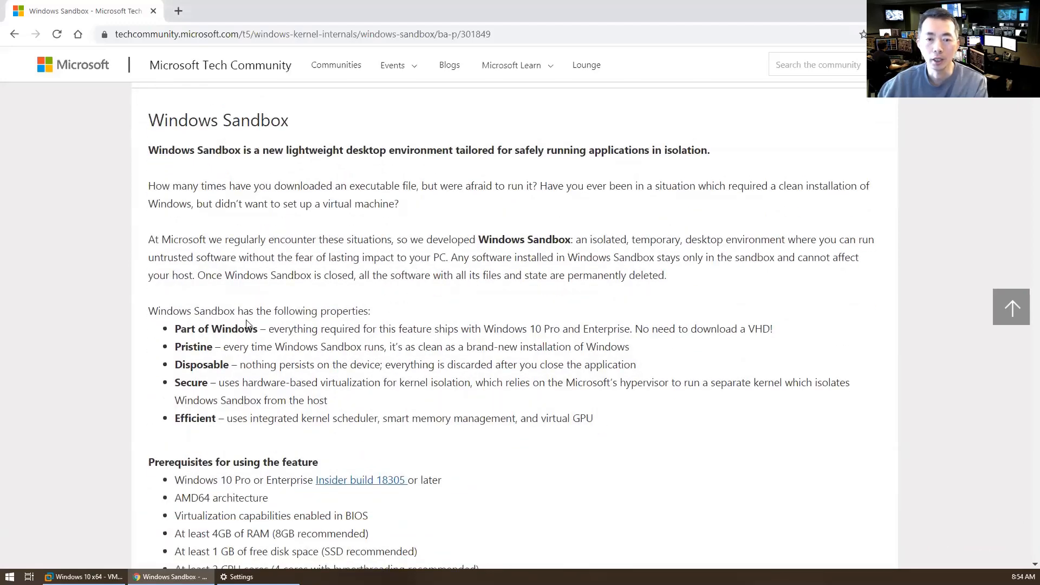
scroll(down, 3)
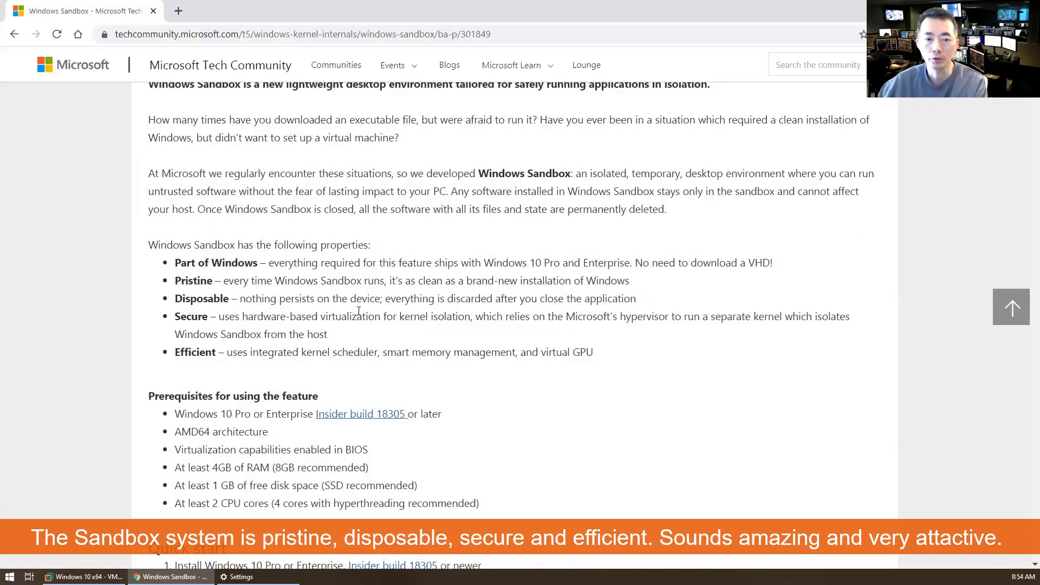
scroll(down, 3)
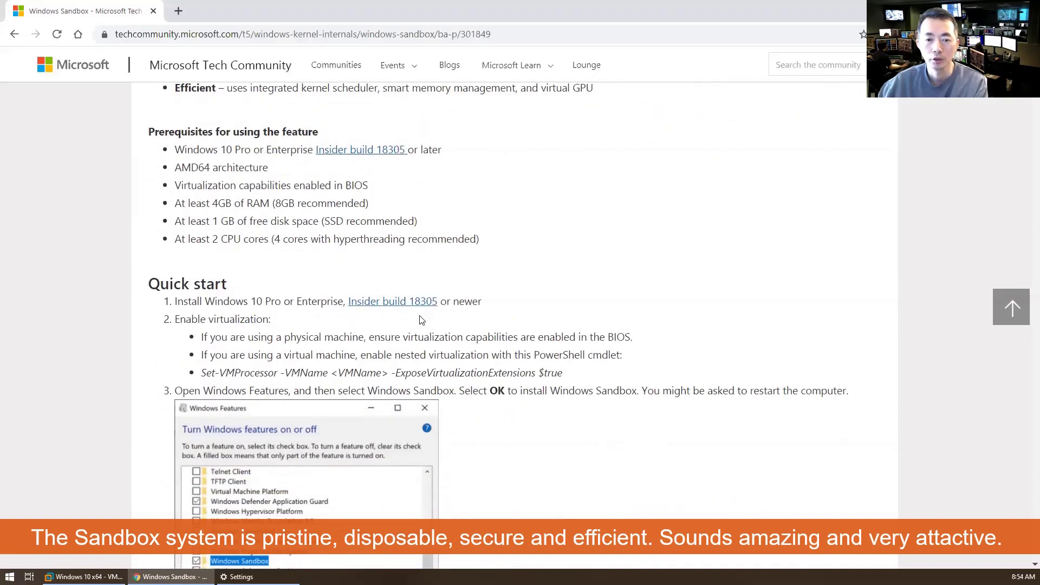
scroll(down, 3)
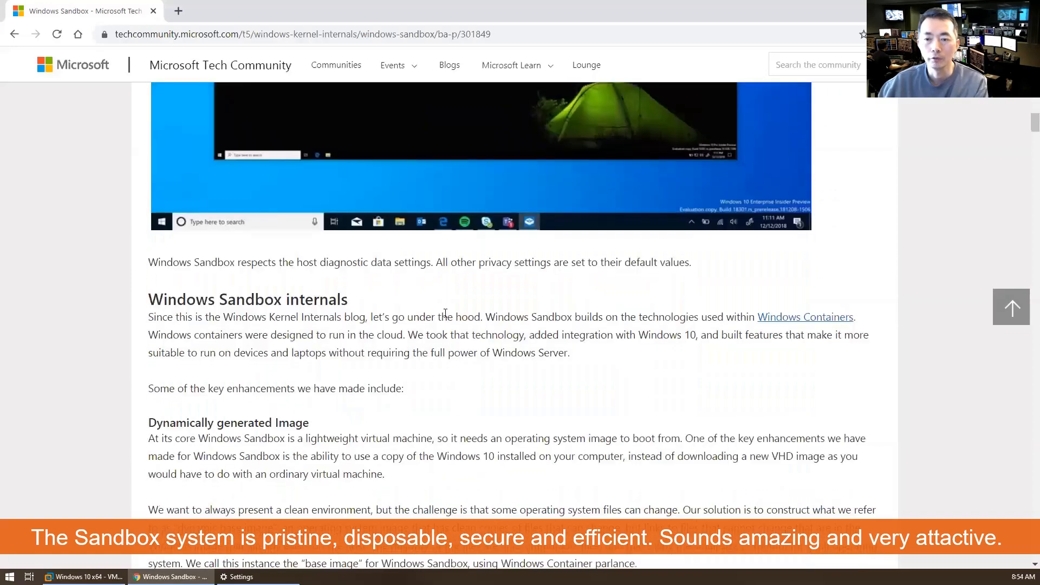
scroll(down, 3)
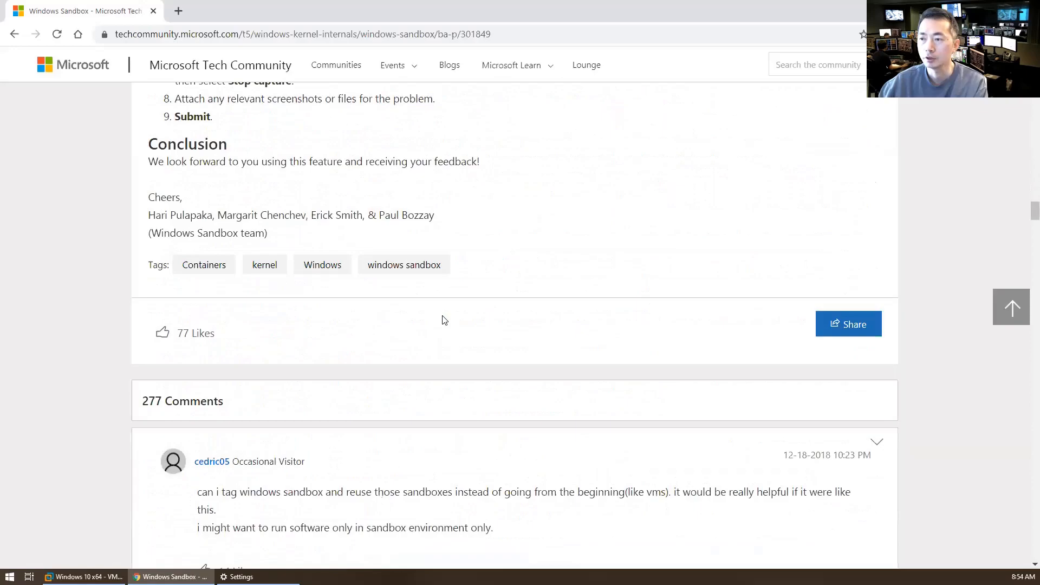
scroll(up, 3)
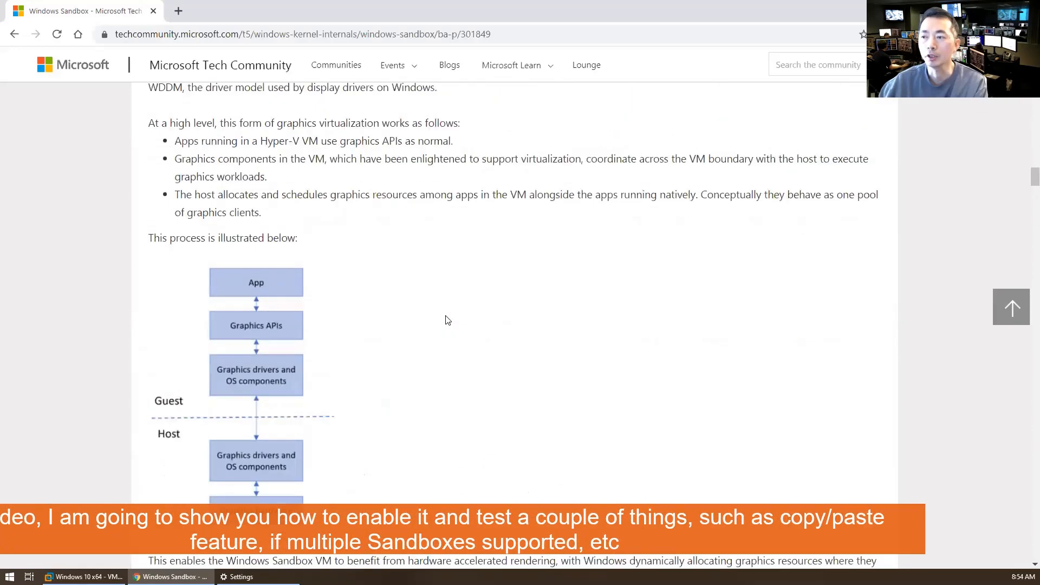
scroll(down, 3)
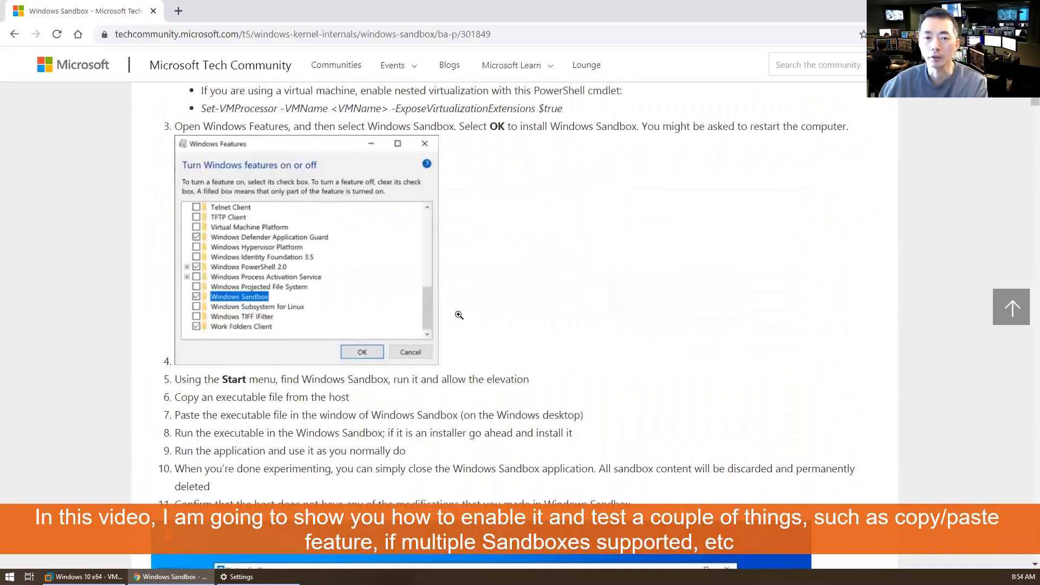
scroll(up, 3)
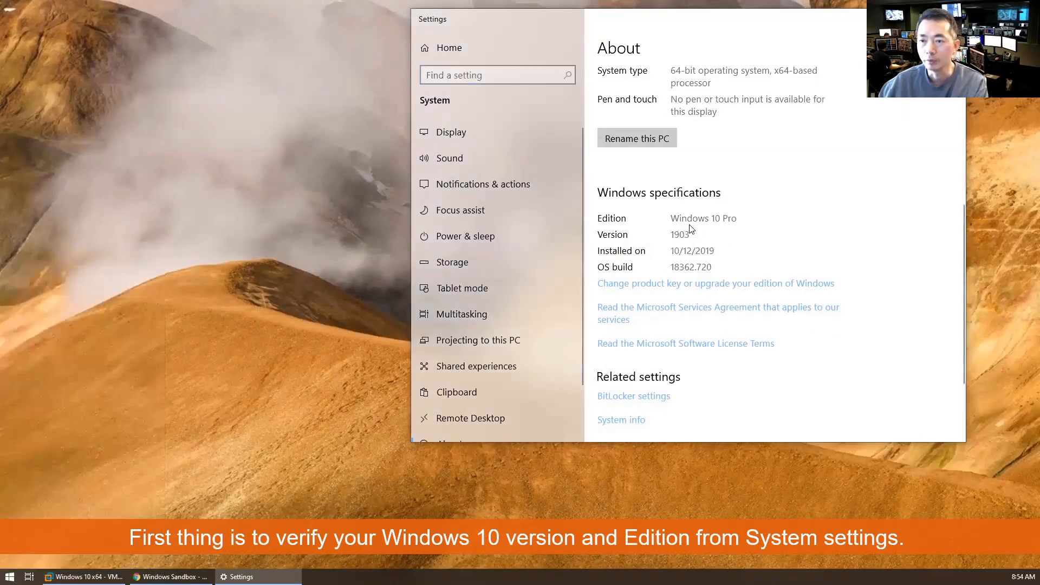
mouse_move(709, 237)
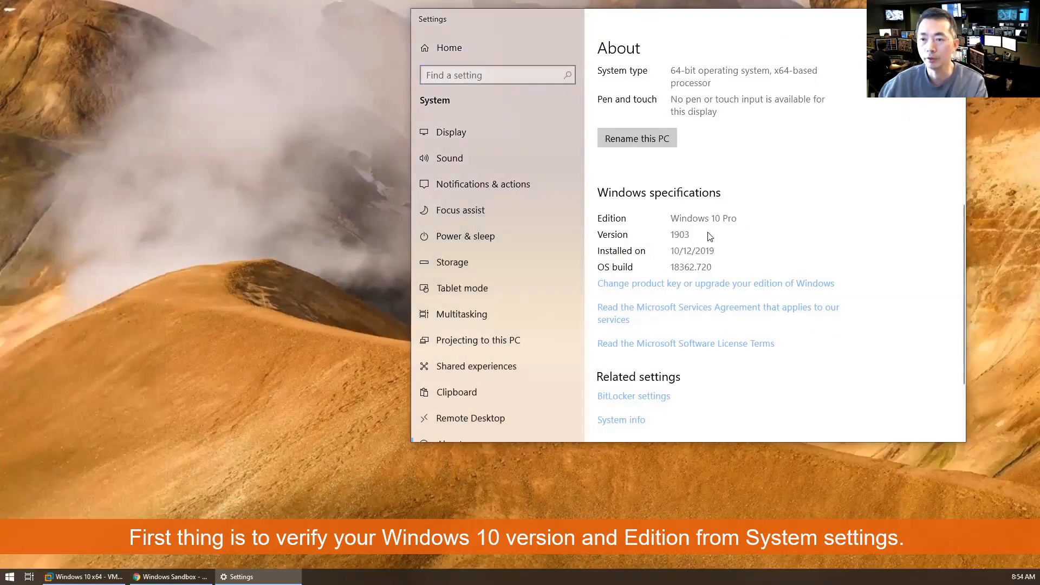
mouse_move(684, 238)
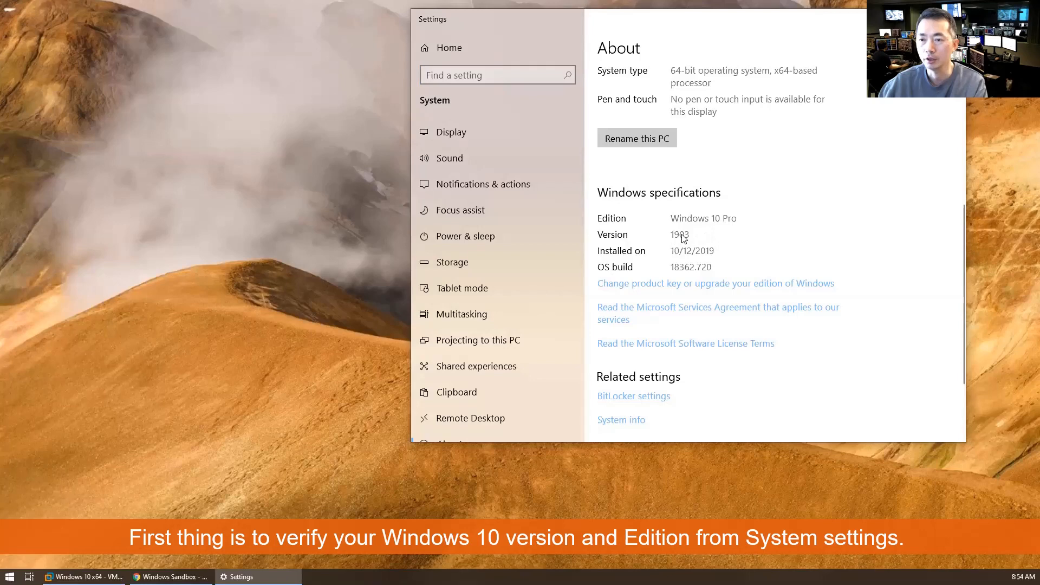
Recheck the article's prerequisites and return to the Settings About page showing version 1903, build 18362.720.
scroll(down, 3)
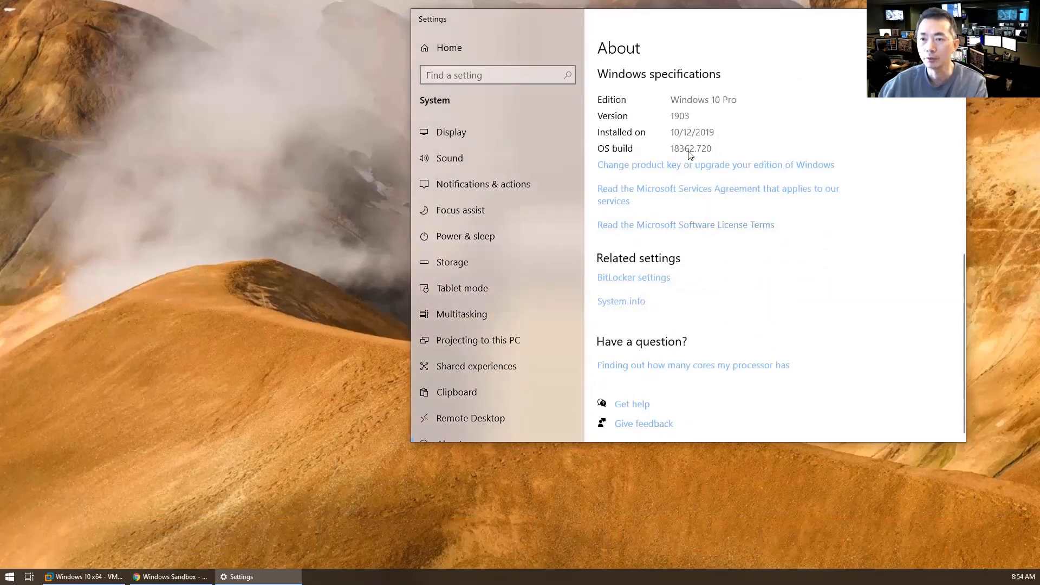
mouse_move(400, 439)
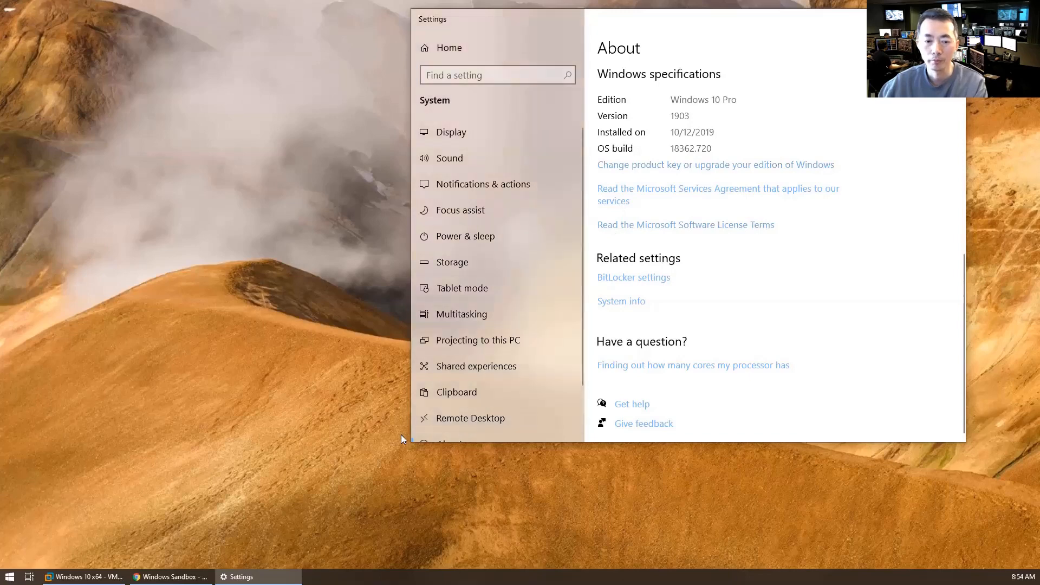
mouse_move(309, 555)
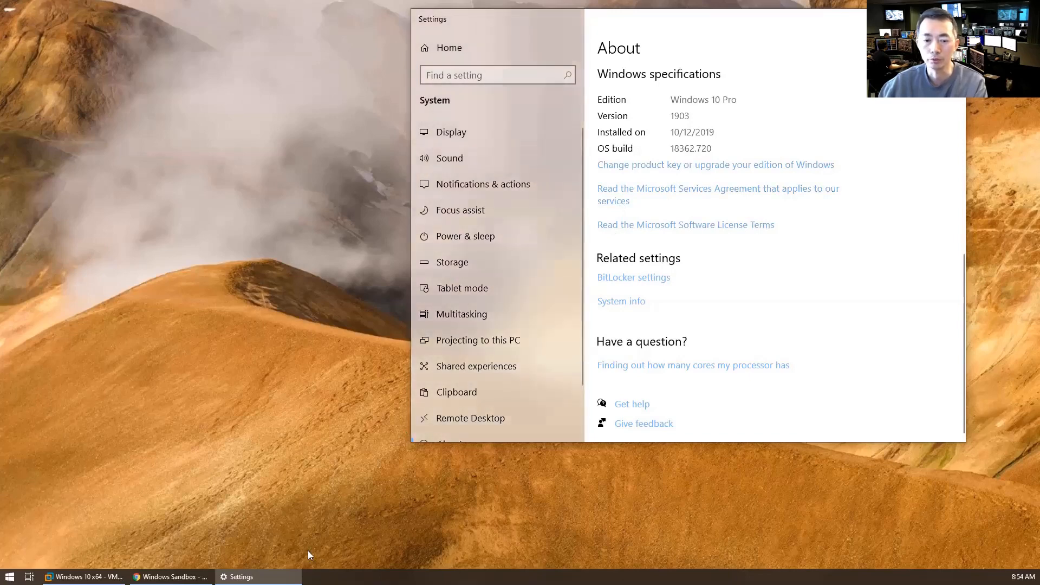
click(169, 576)
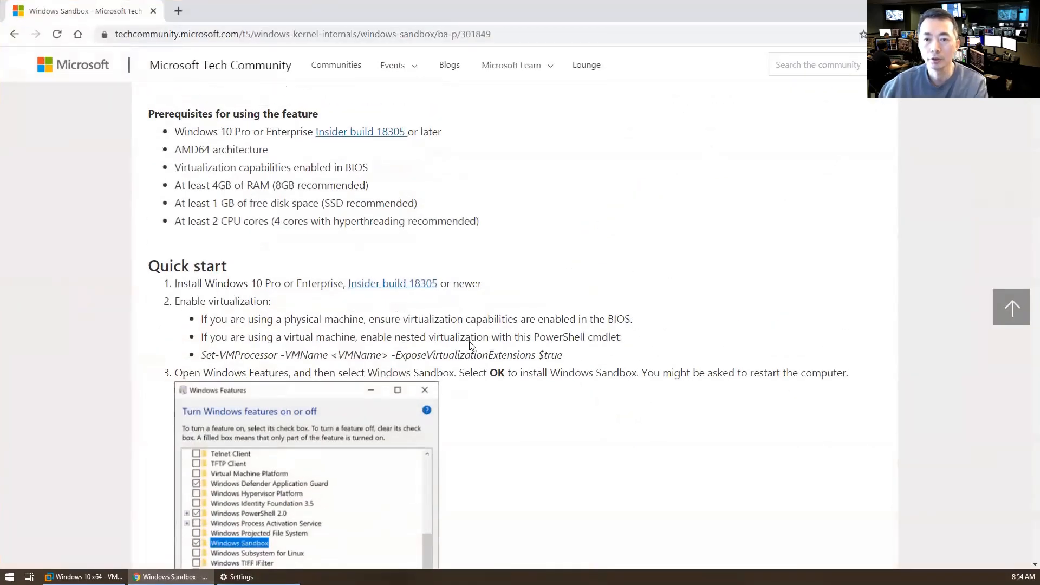
scroll(up, 3)
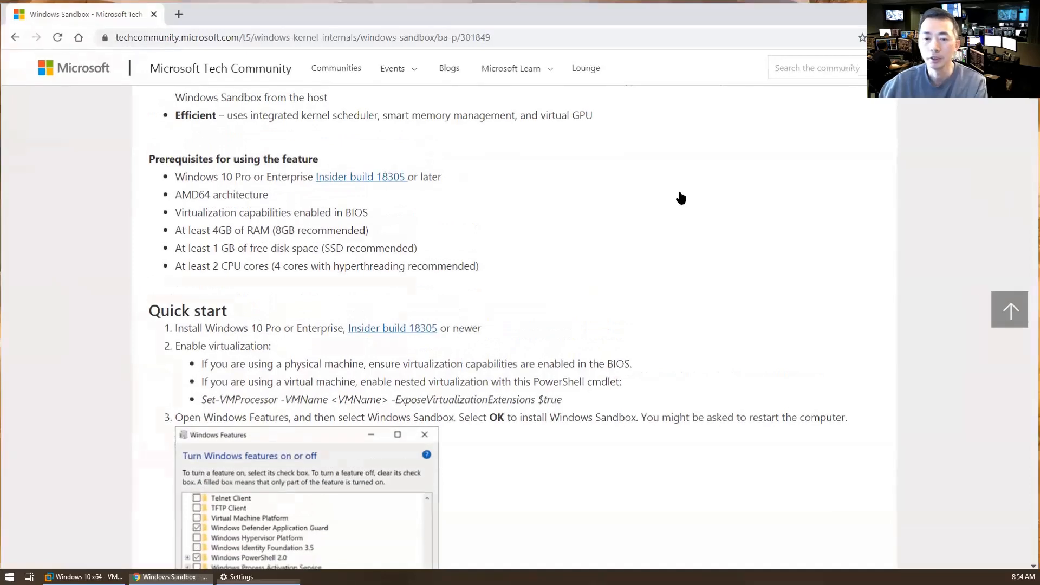
click(242, 577)
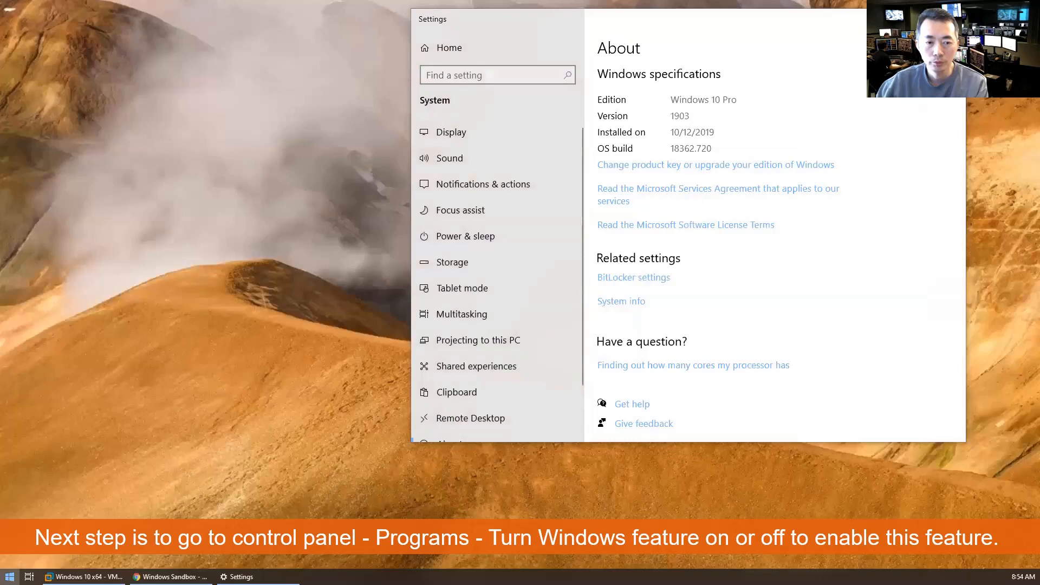
Go from Control Panel to its Programs category.
click(10, 575)
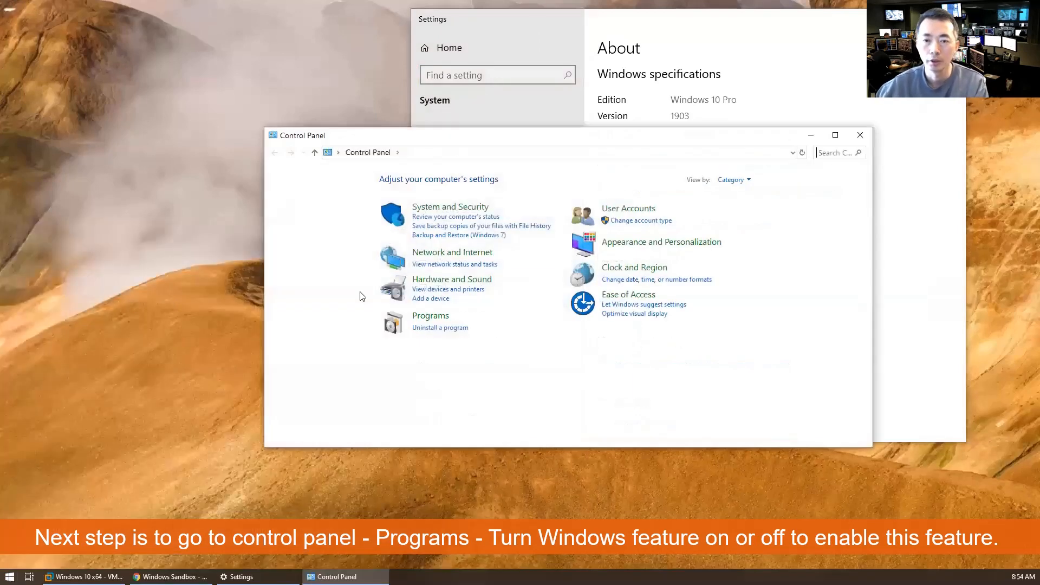
click(430, 316)
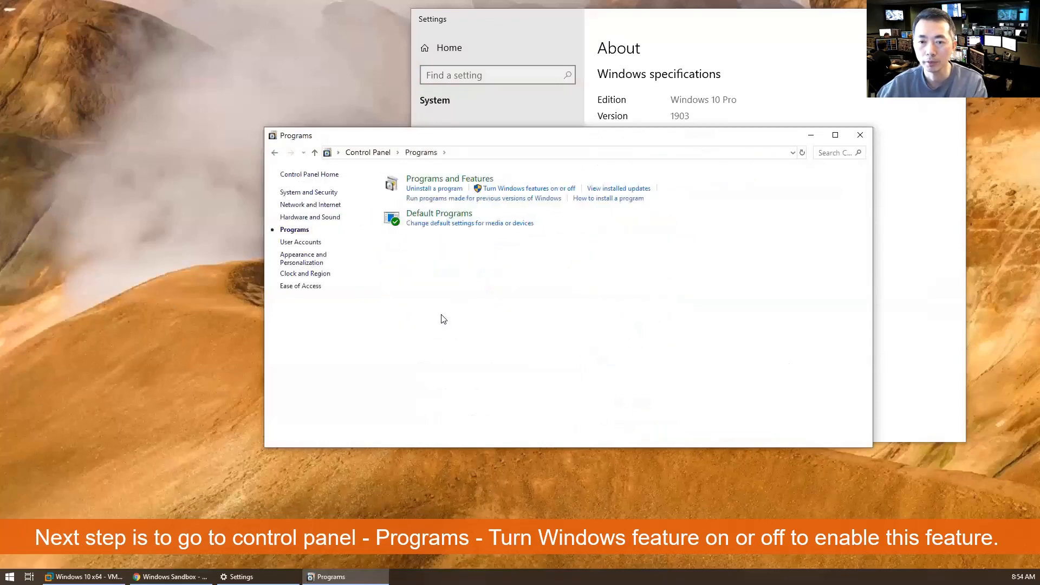
mouse_move(529, 188)
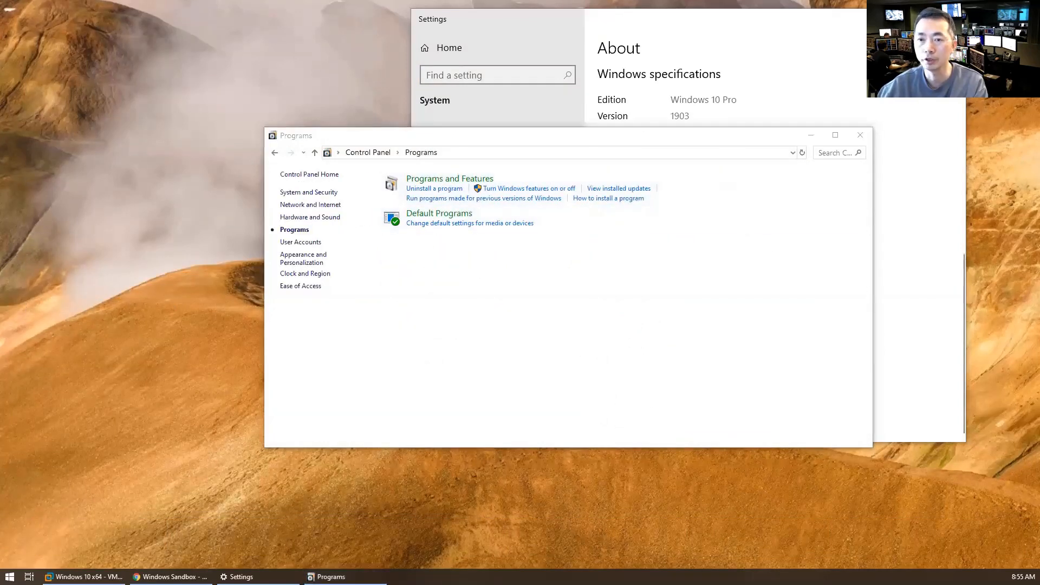
Tick Windows Sandbox in the optional features list and confirm to apply the change.
click(529, 189)
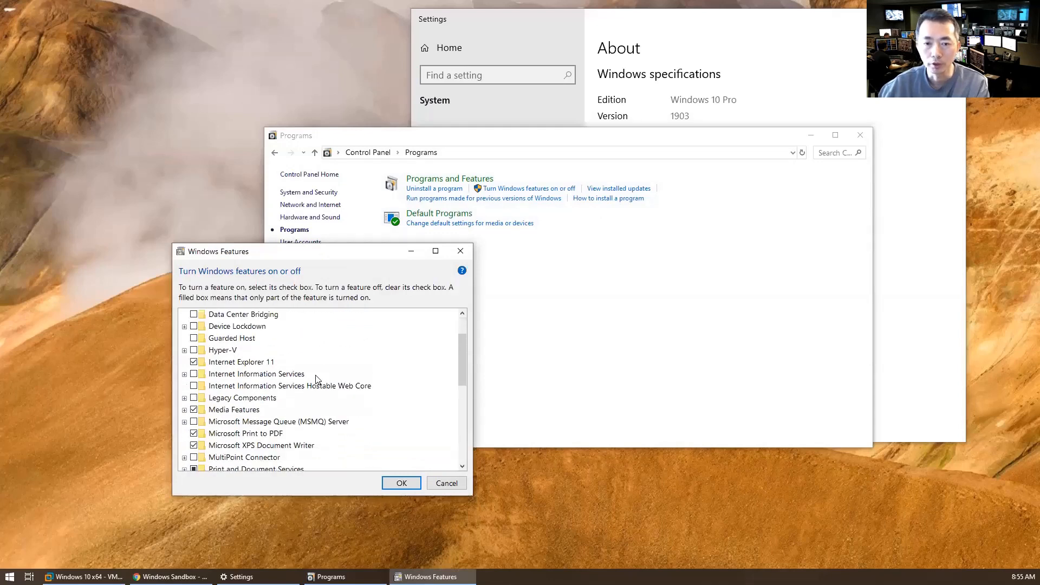
scroll(up, 3)
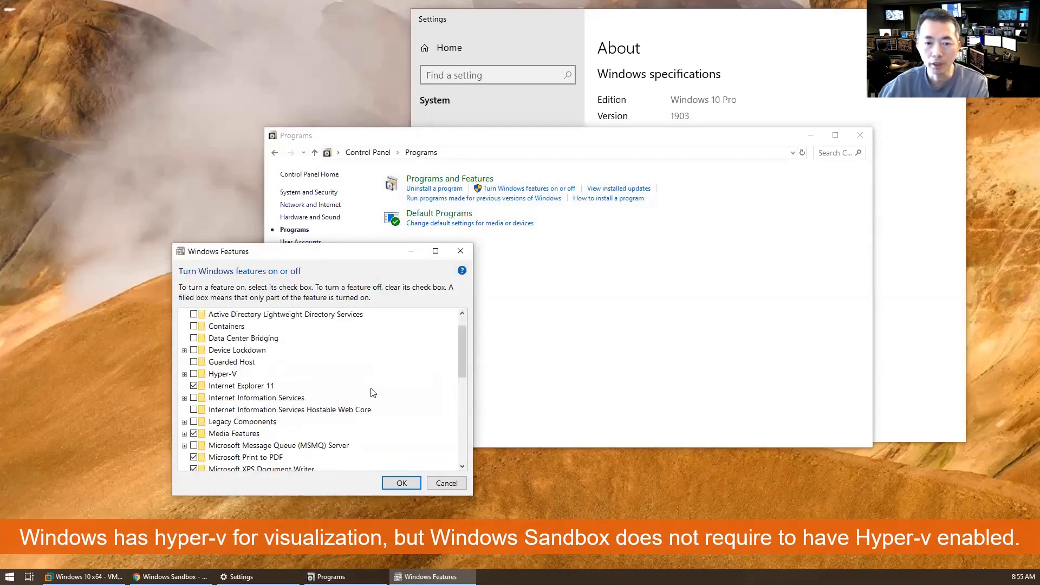
scroll(down, 3)
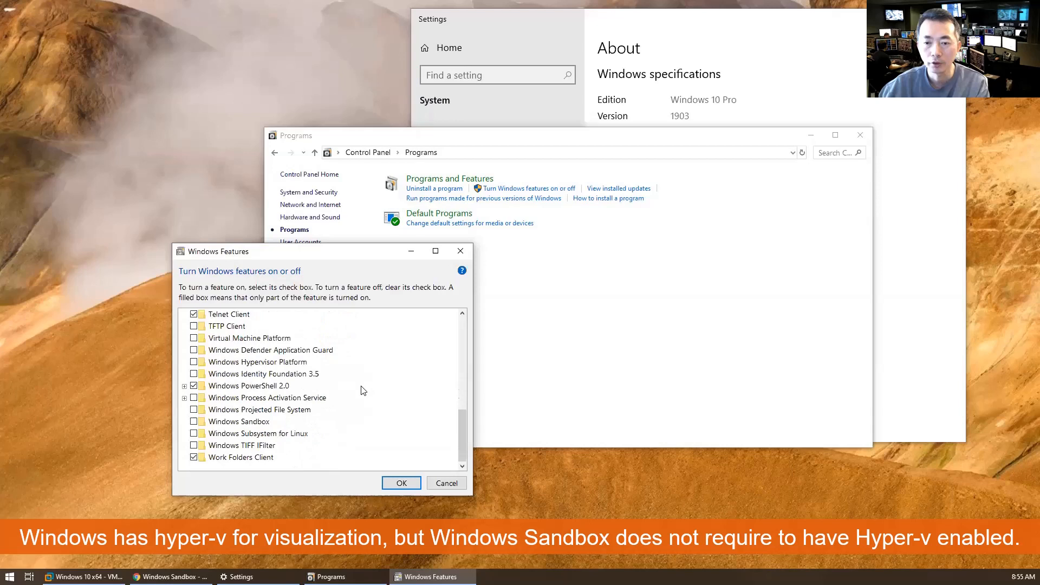
mouse_move(298, 427)
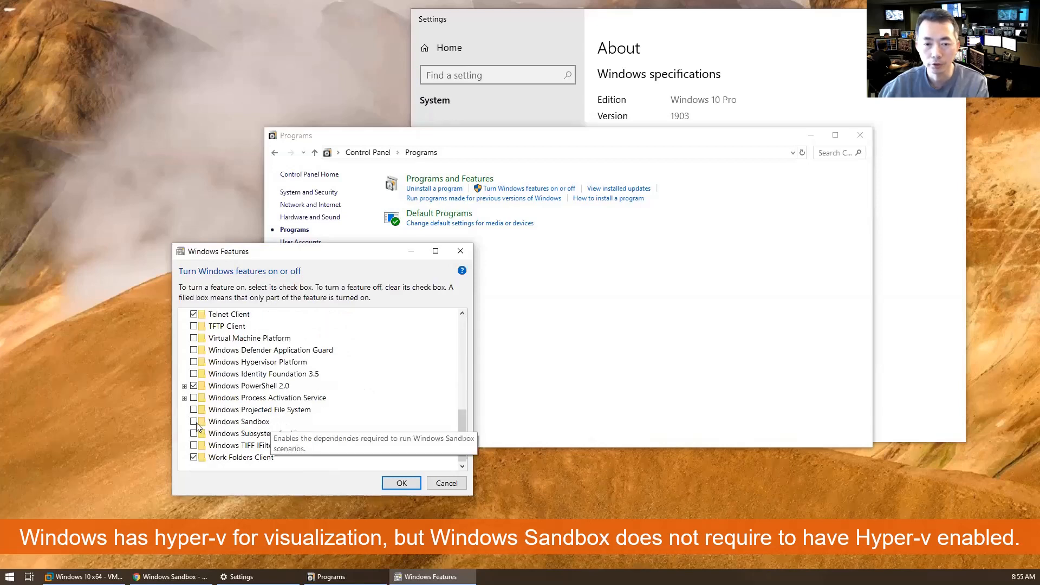
click(194, 422)
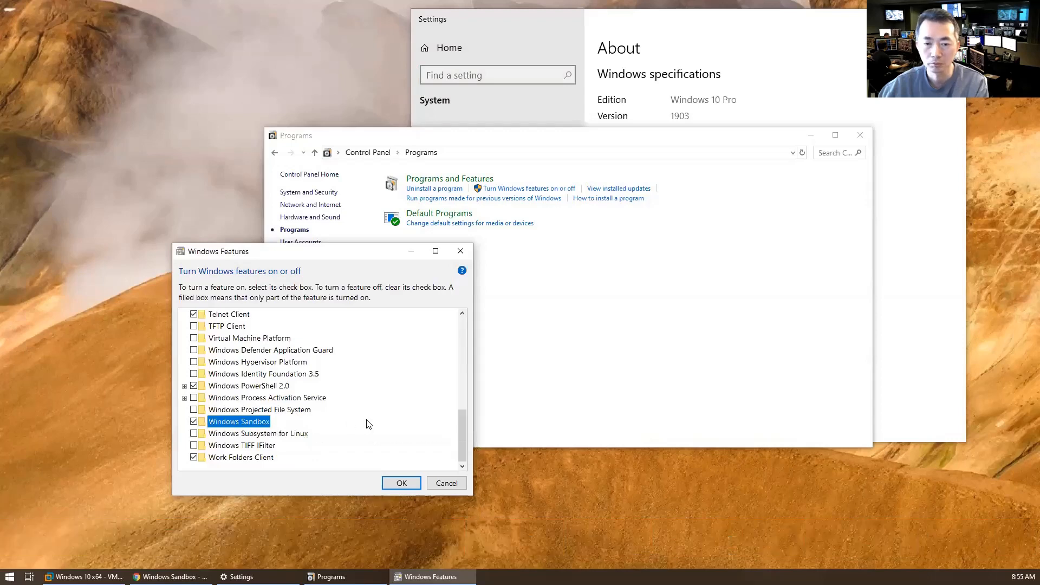
mouse_move(239, 422)
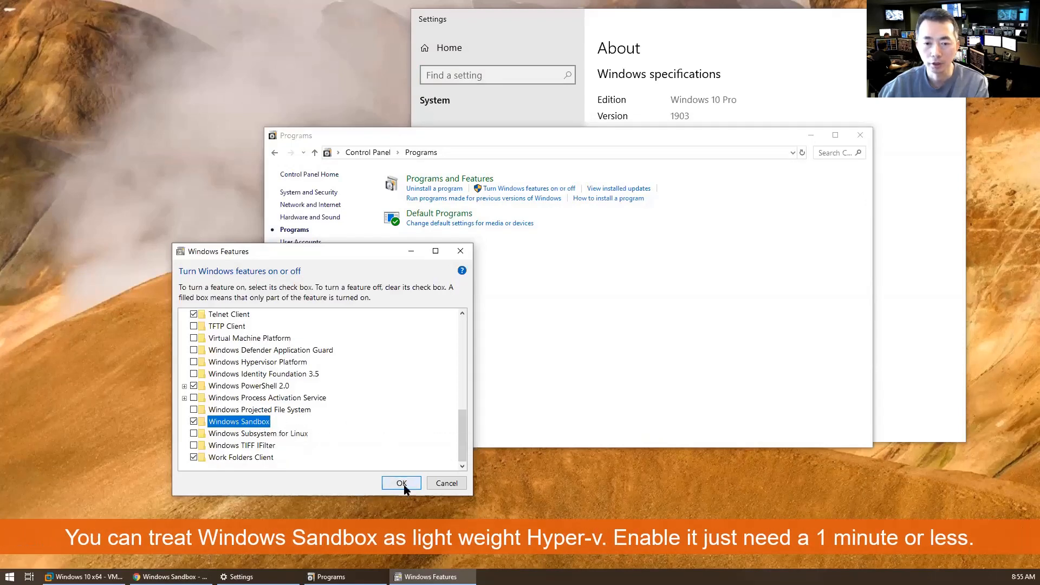
click(401, 483)
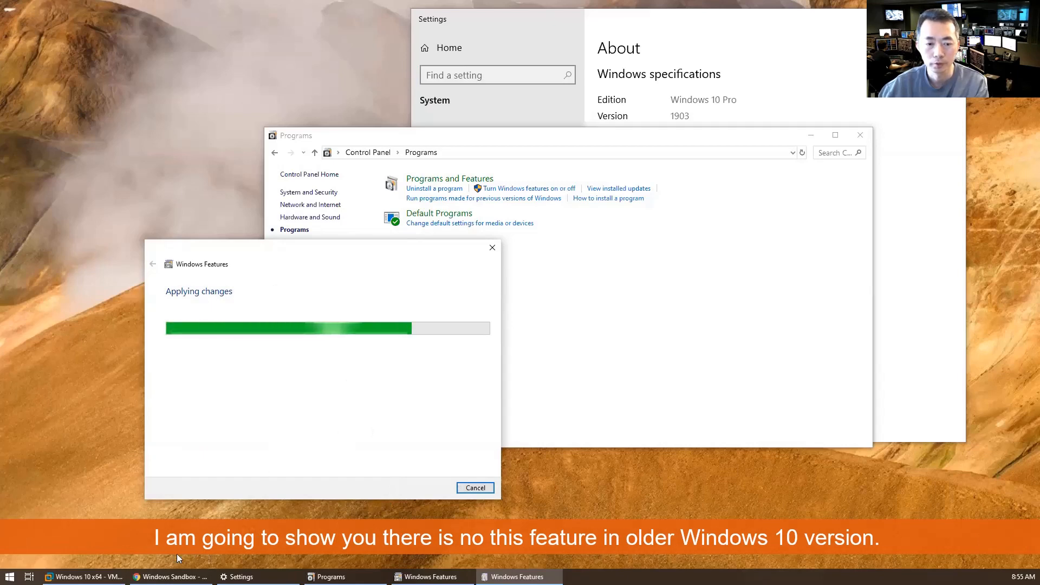
click(83, 577)
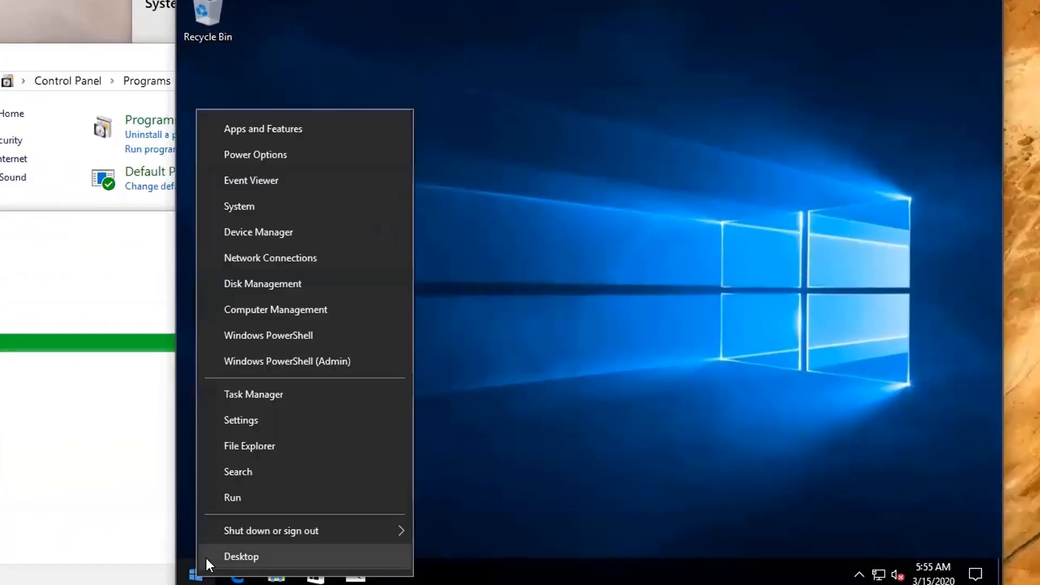
View the older machine's About page showing Windows 10 Pro version 1709, build 16299.64.
click(241, 420)
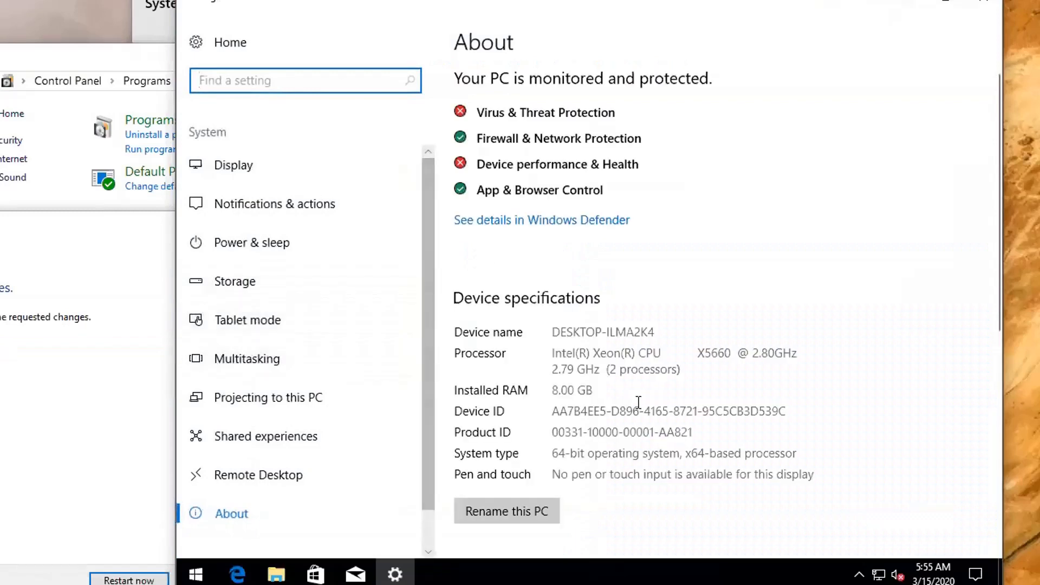
scroll(down, 3)
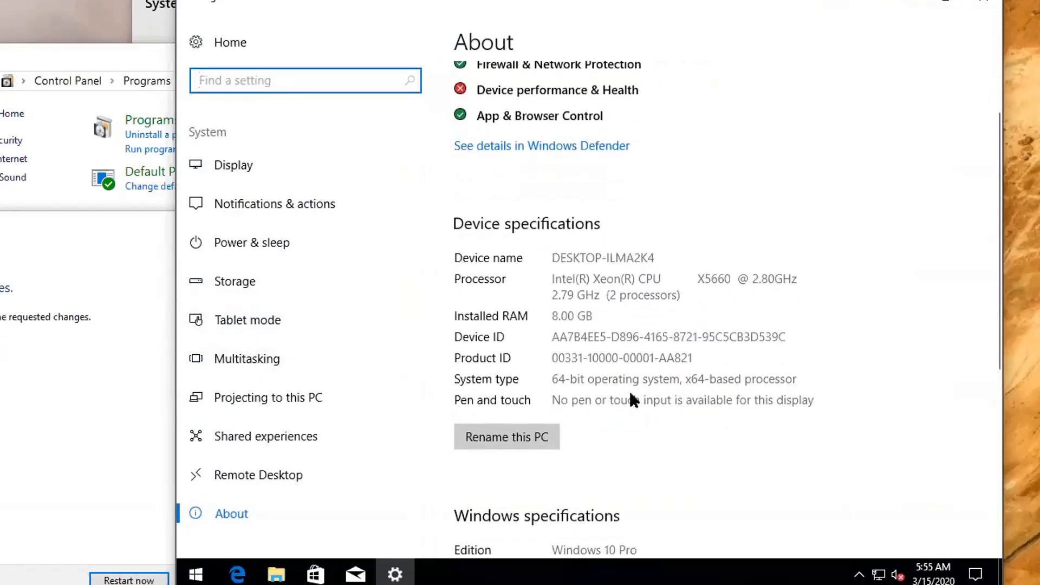
scroll(down, 3)
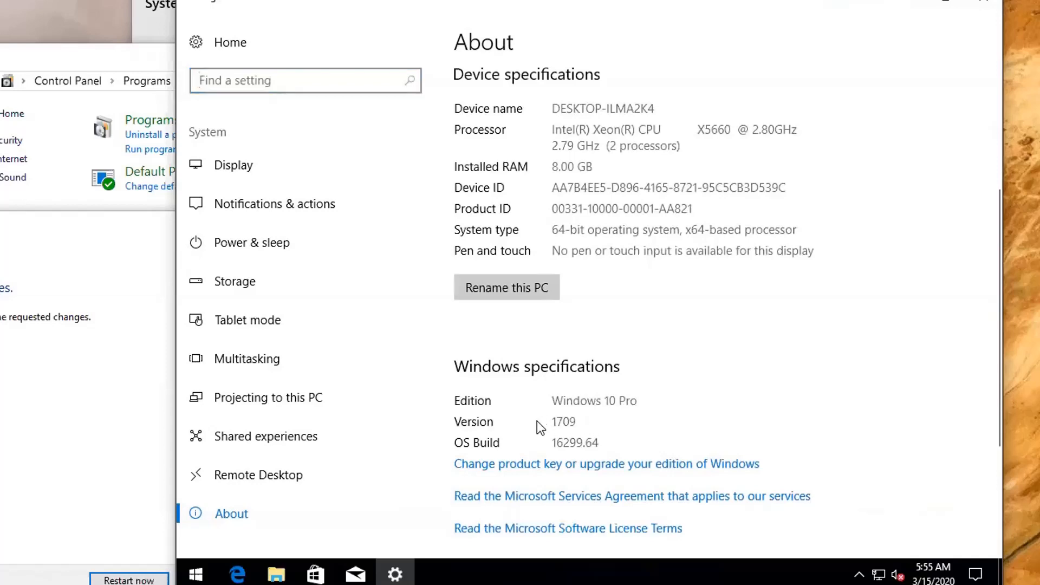
mouse_move(548, 453)
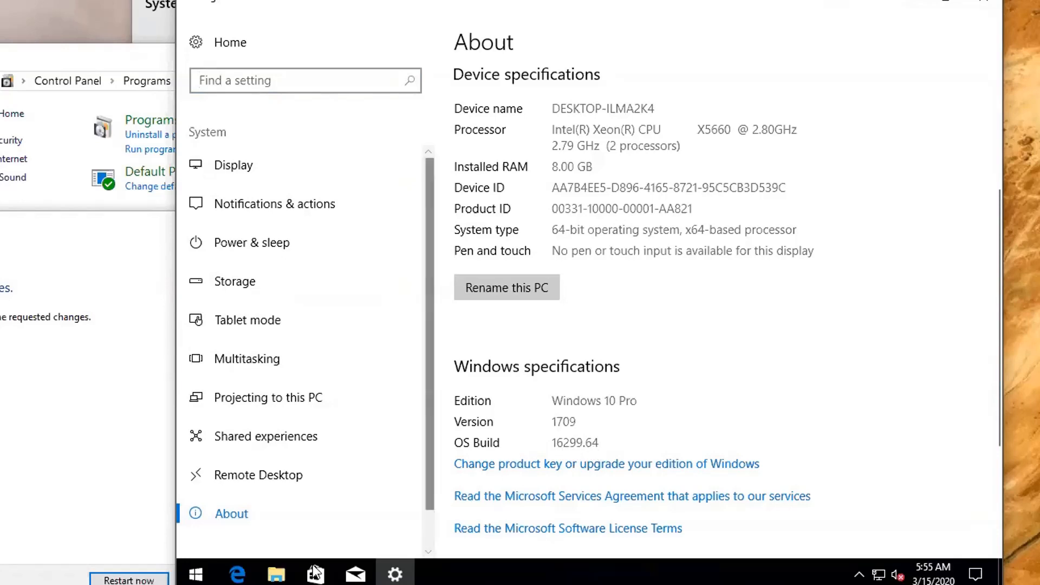
right_click(194, 575)
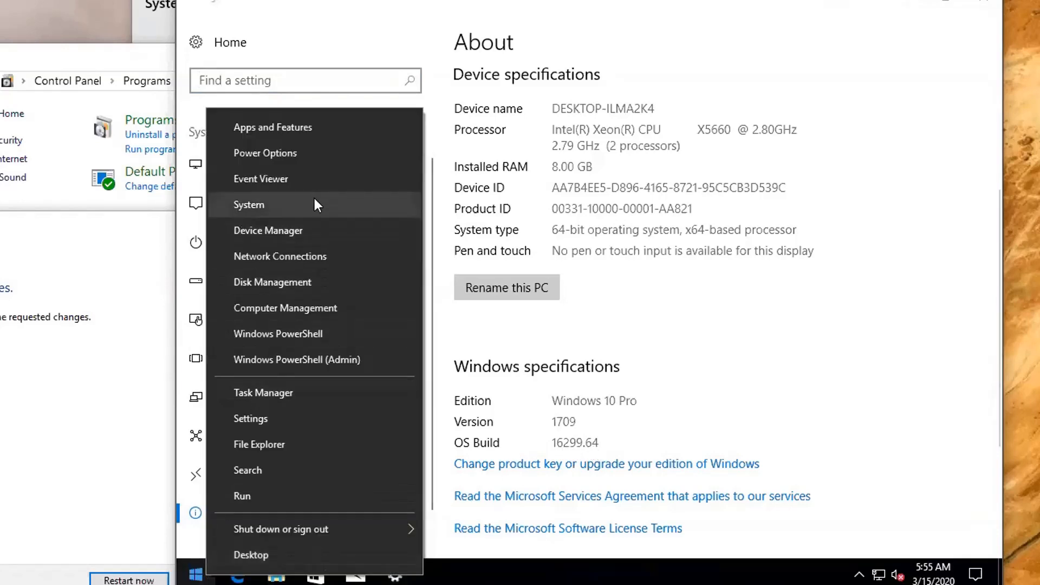
Look through the 1709 machine's optional Windows features list, where no Windows Sandbox entry exists.
click(196, 574)
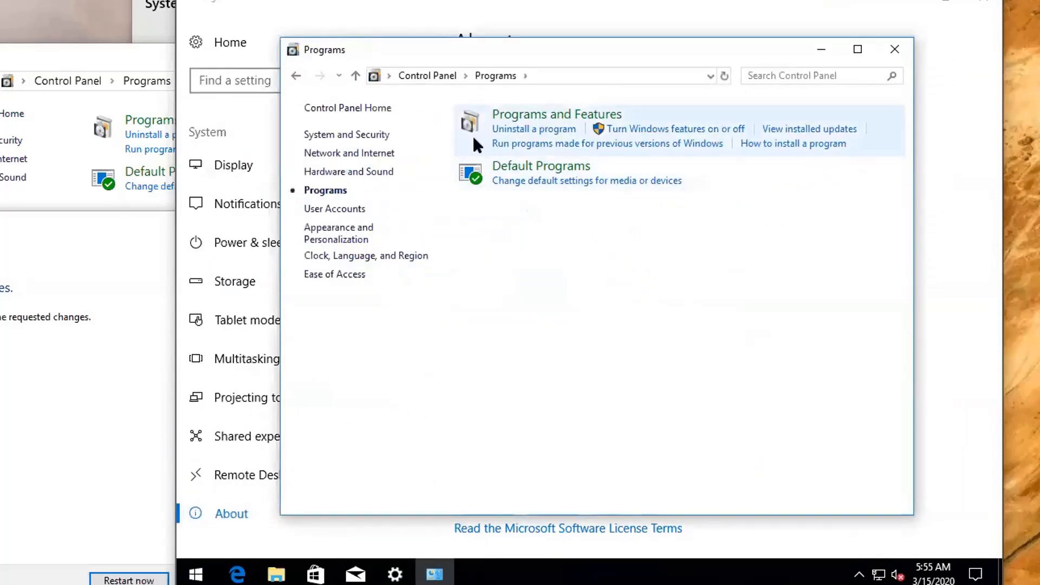
click(675, 129)
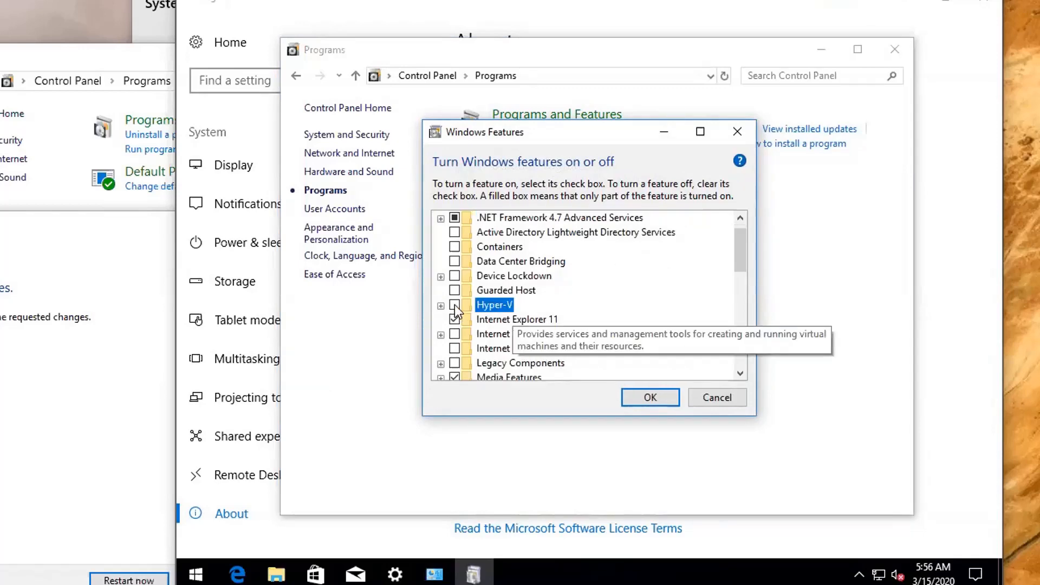
scroll(down, 3)
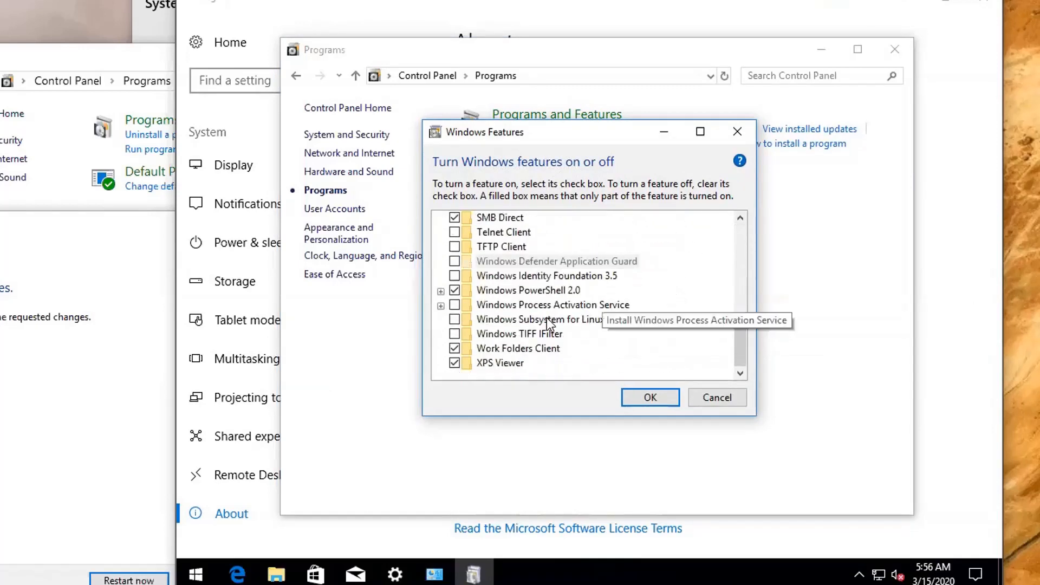
mouse_move(527, 309)
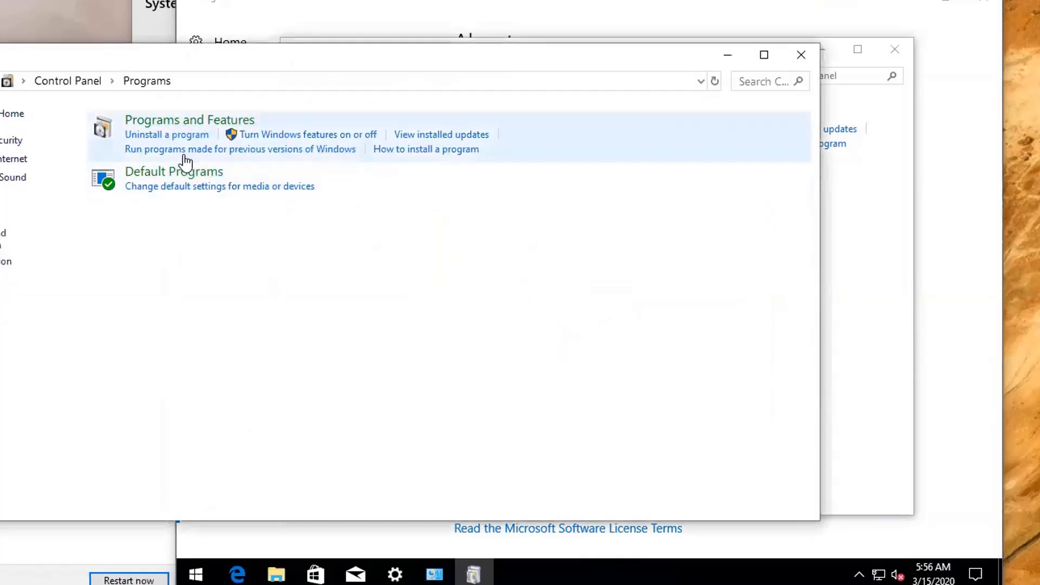
click(306, 134)
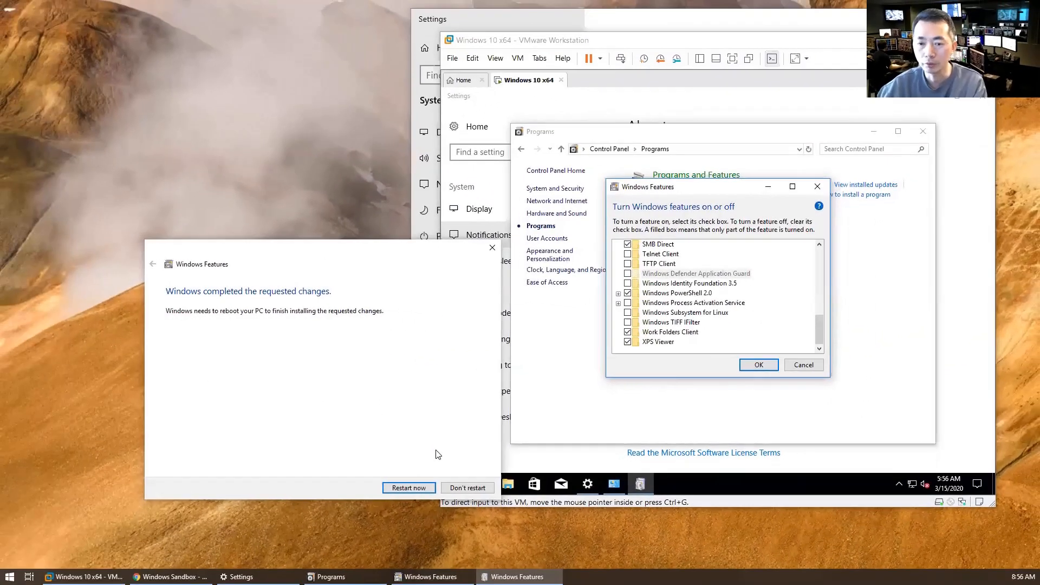
mouse_move(424, 478)
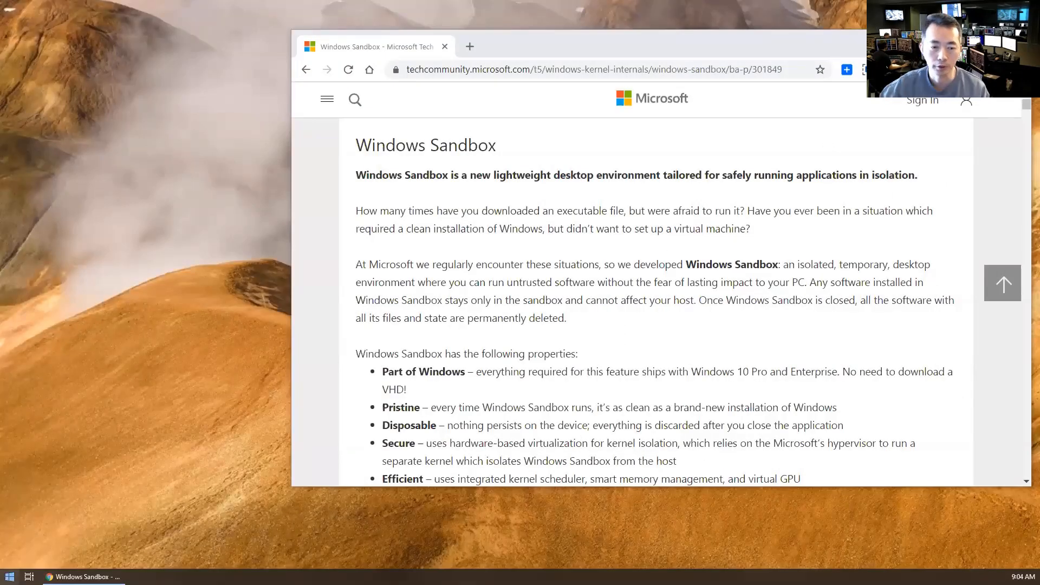
Launch Windows Sandbox from Start search ('san') and approve its UAC prompt.
text(san)
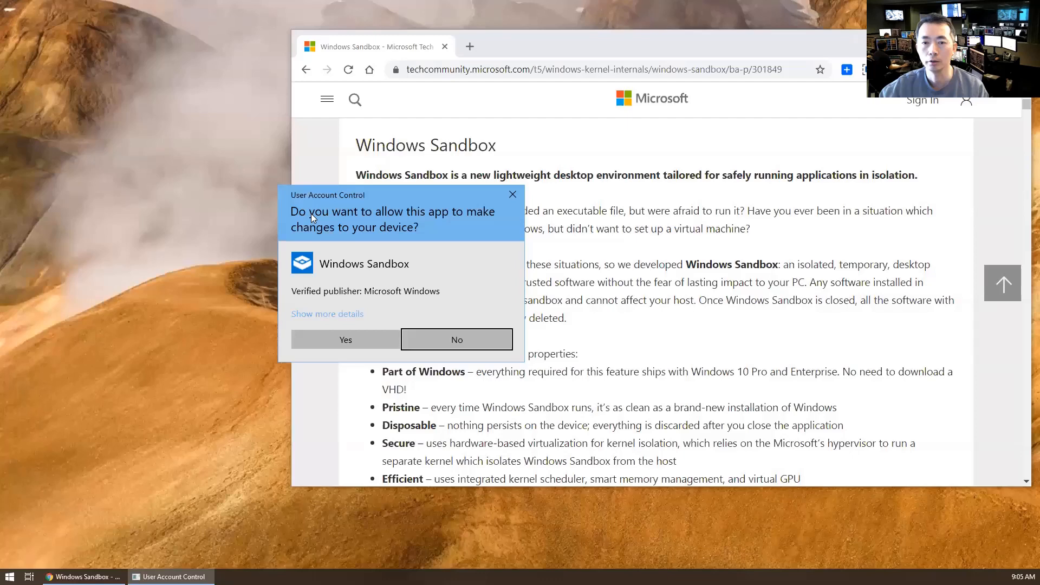
mouse_move(344, 339)
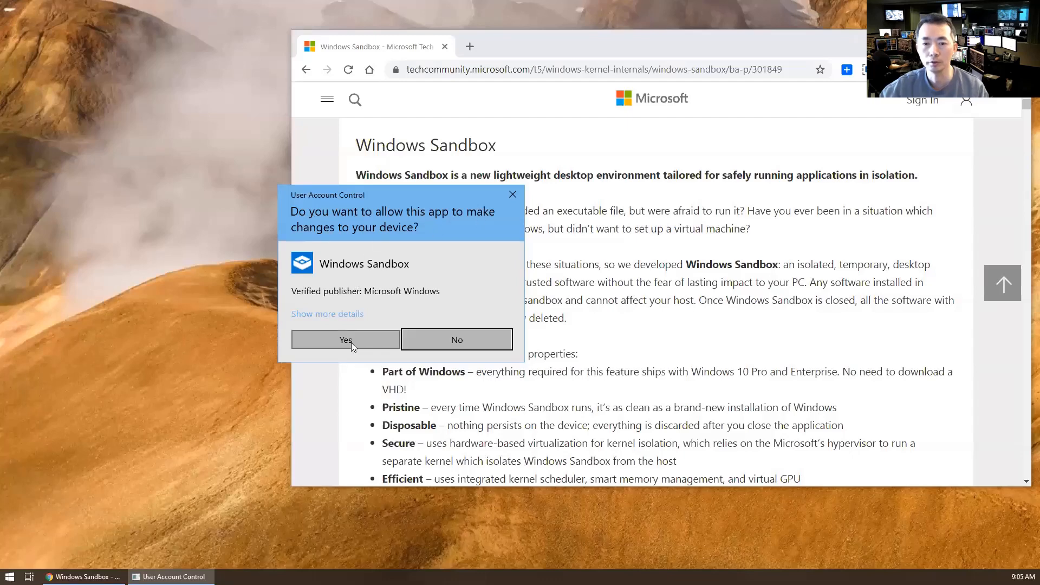
click(345, 339)
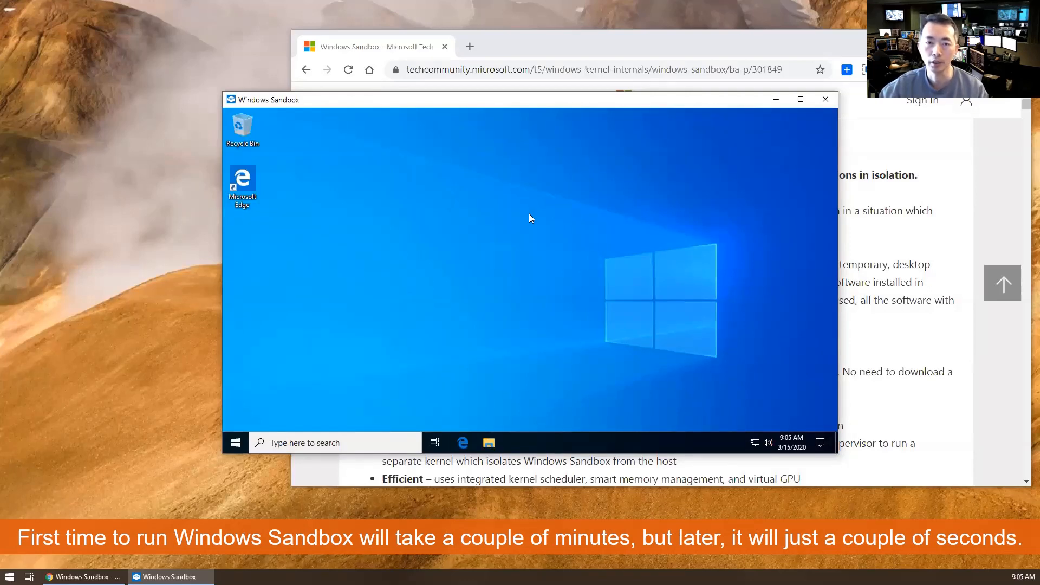
mouse_move(468, 306)
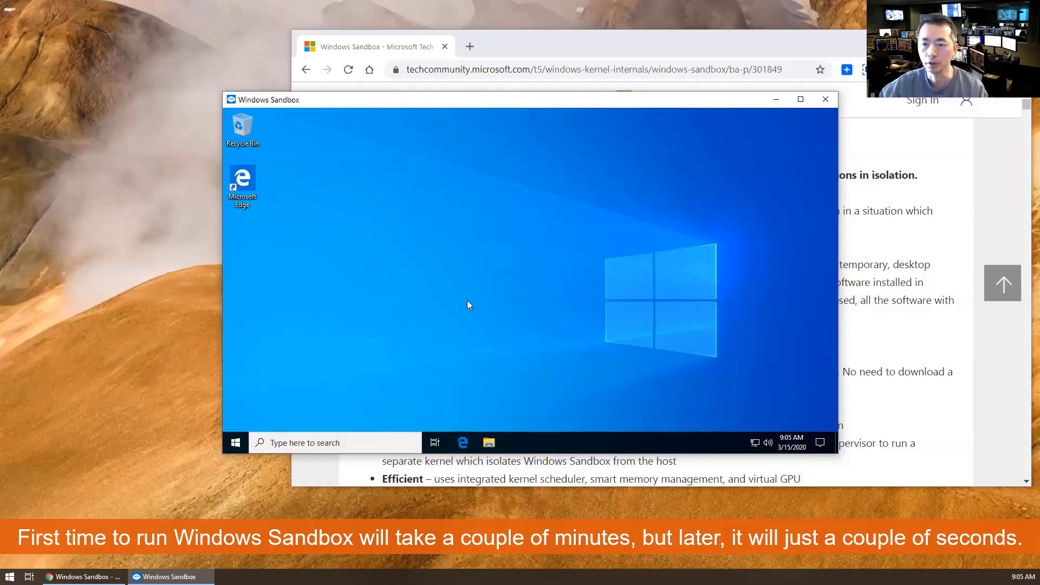
mouse_move(288, 418)
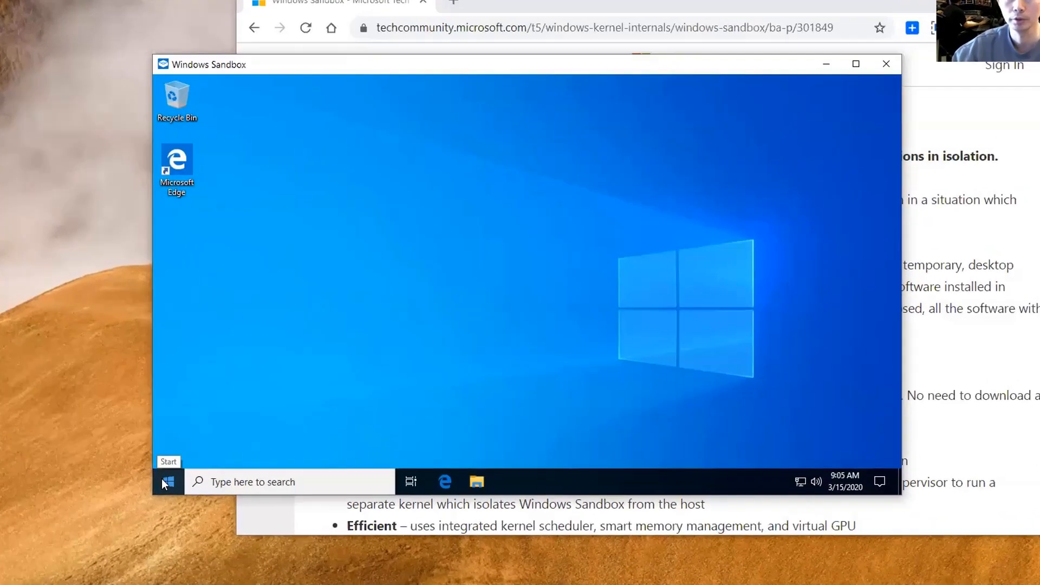
View the sandbox's About page showing Windows 10 Enterprise 1903, build 18362.720, 3.90 GB RAM.
right_click(168, 481)
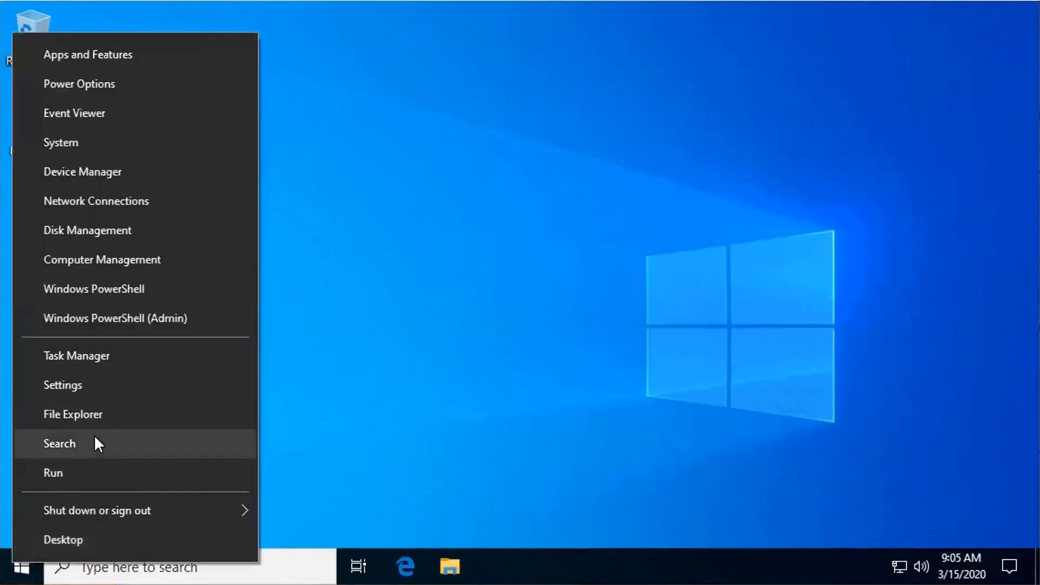
click(63, 385)
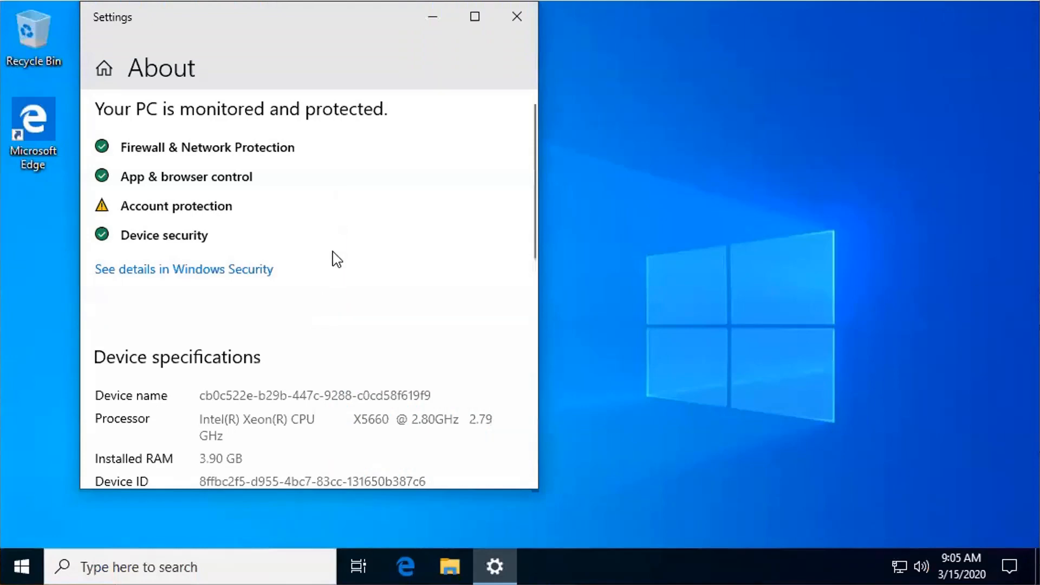
scroll(down, 3)
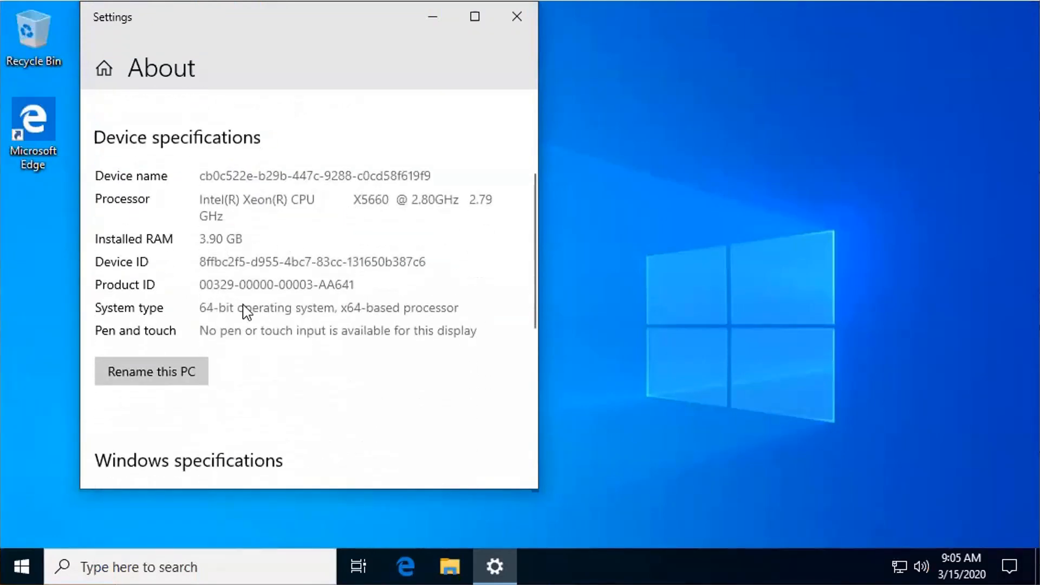
scroll(down, 3)
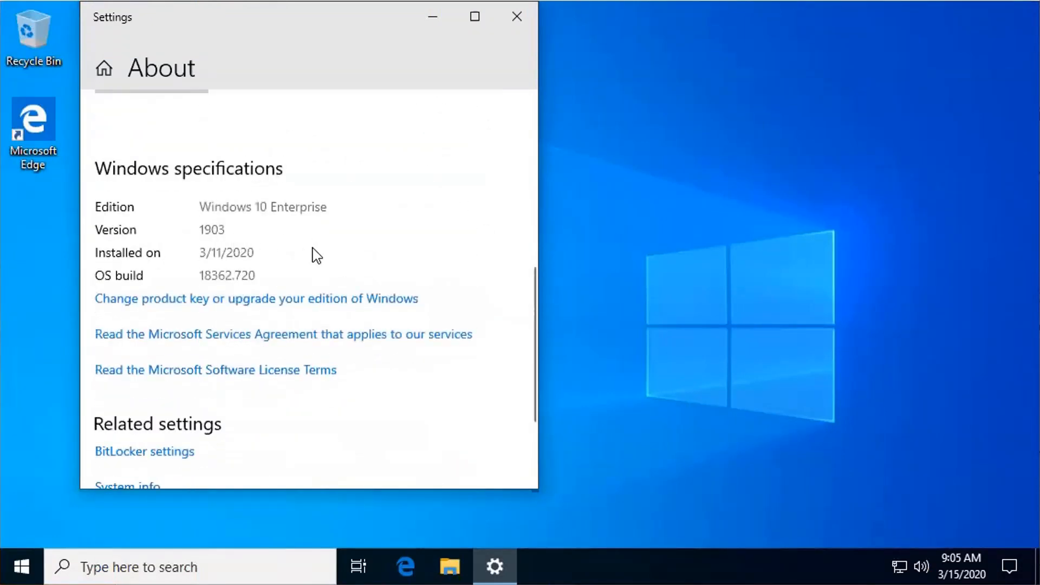
mouse_move(272, 294)
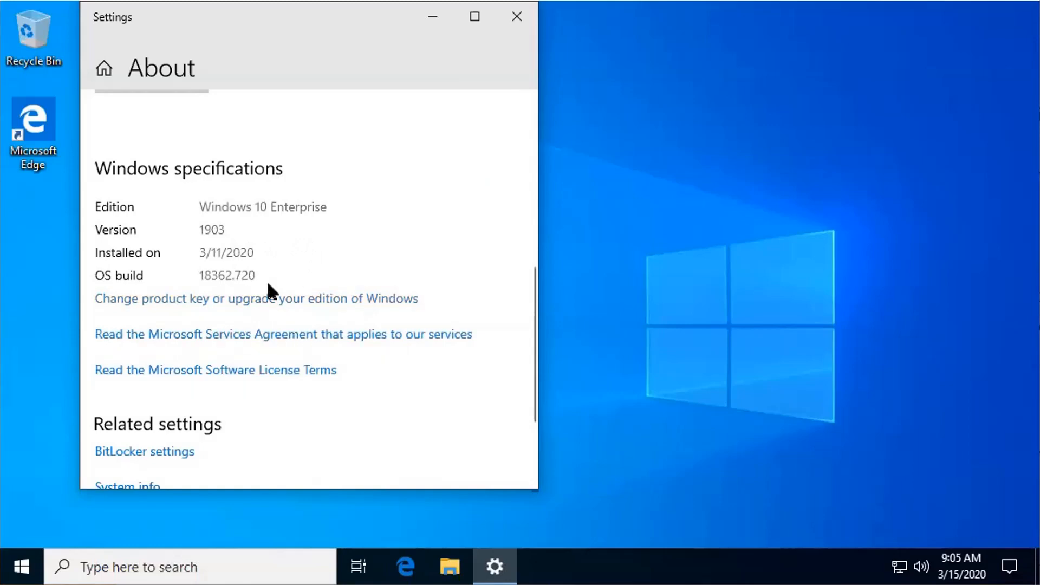
scroll(up, 3)
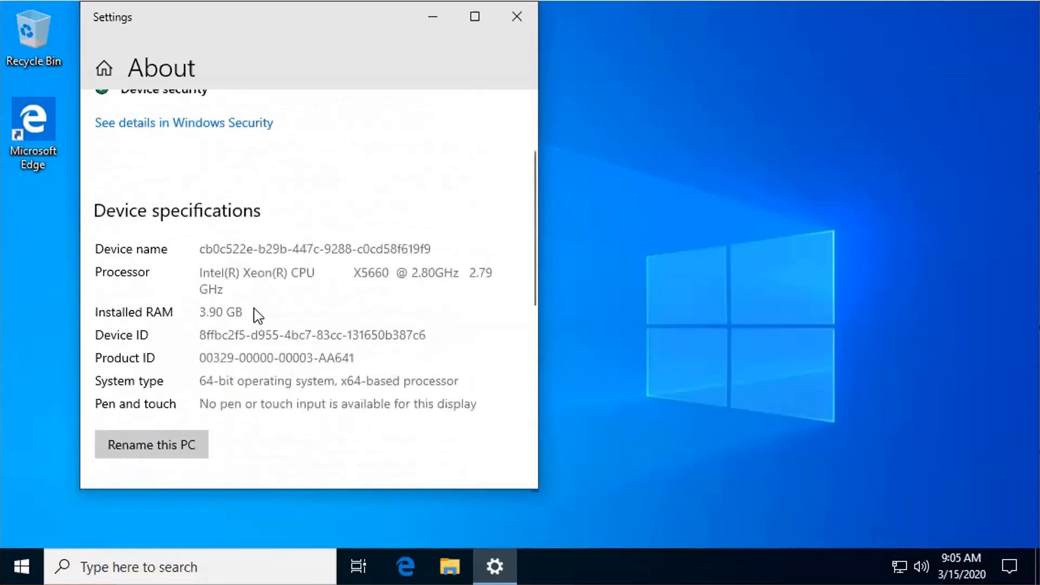
right_click(22, 567)
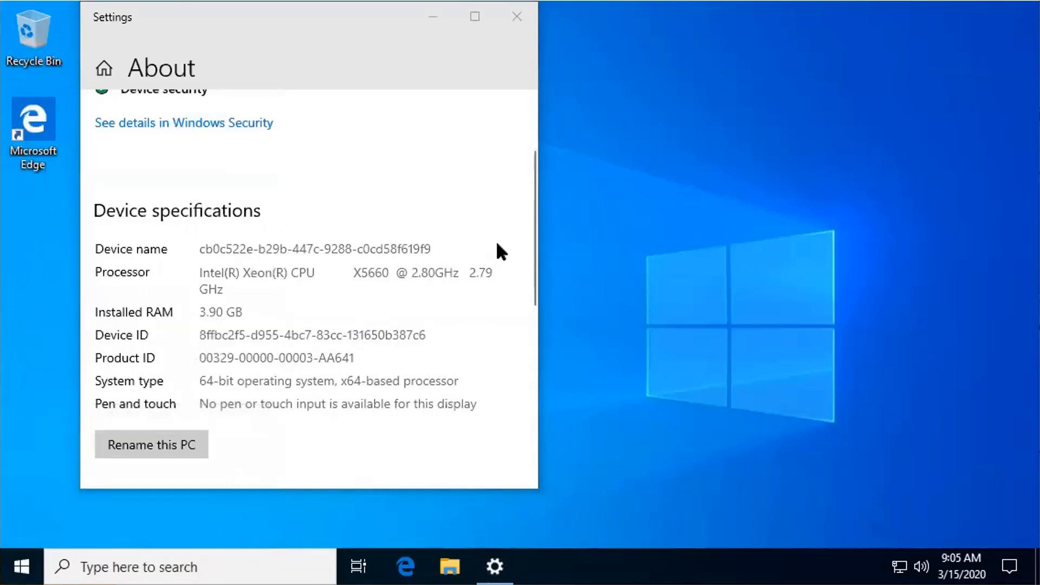
Browse This PC in the sandbox's File Explorer, showing a 39.8 GB disk with 37.5 GB free.
click(448, 567)
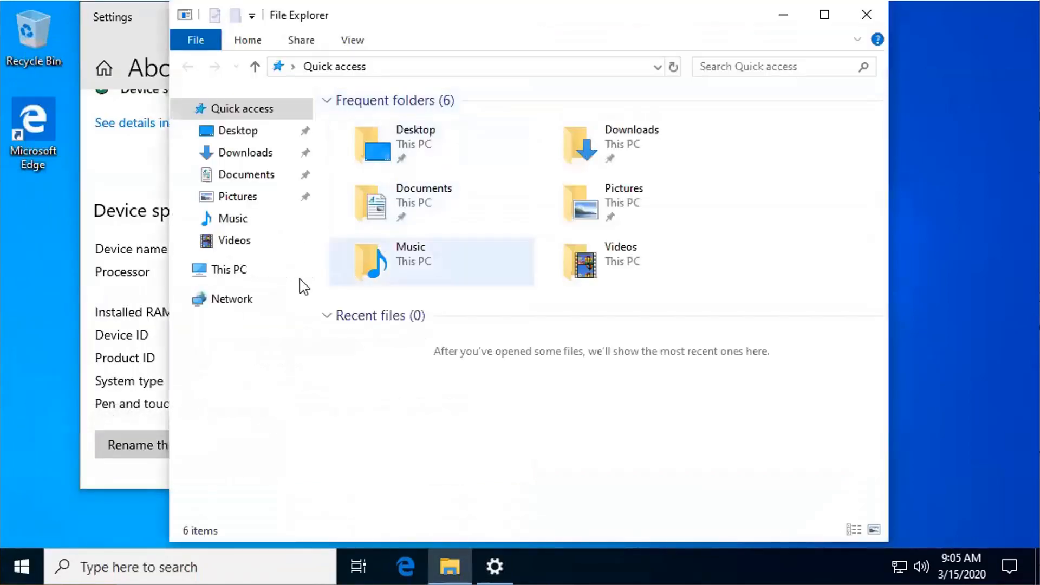
click(230, 270)
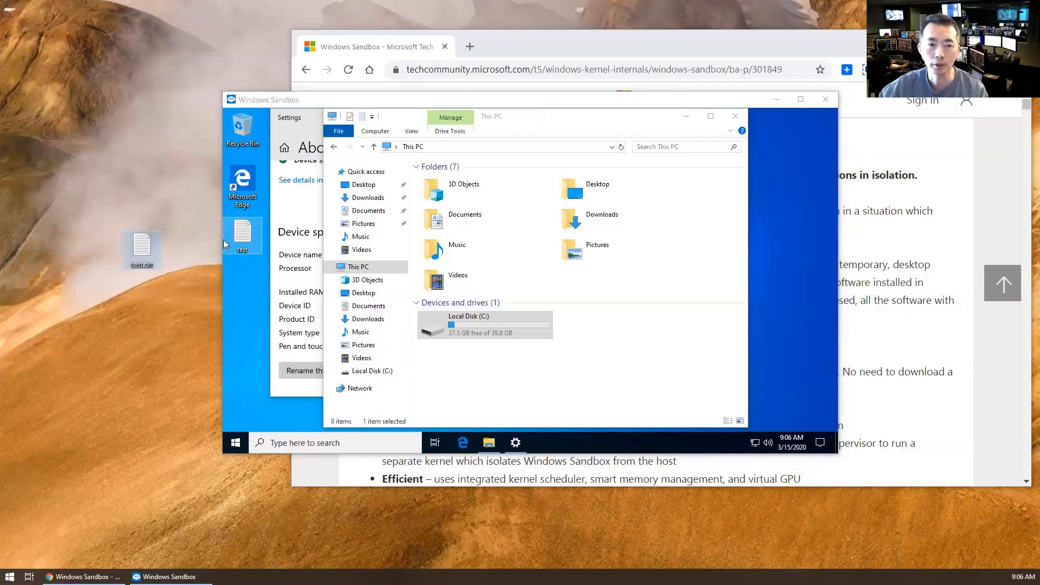
mouse_move(703, 136)
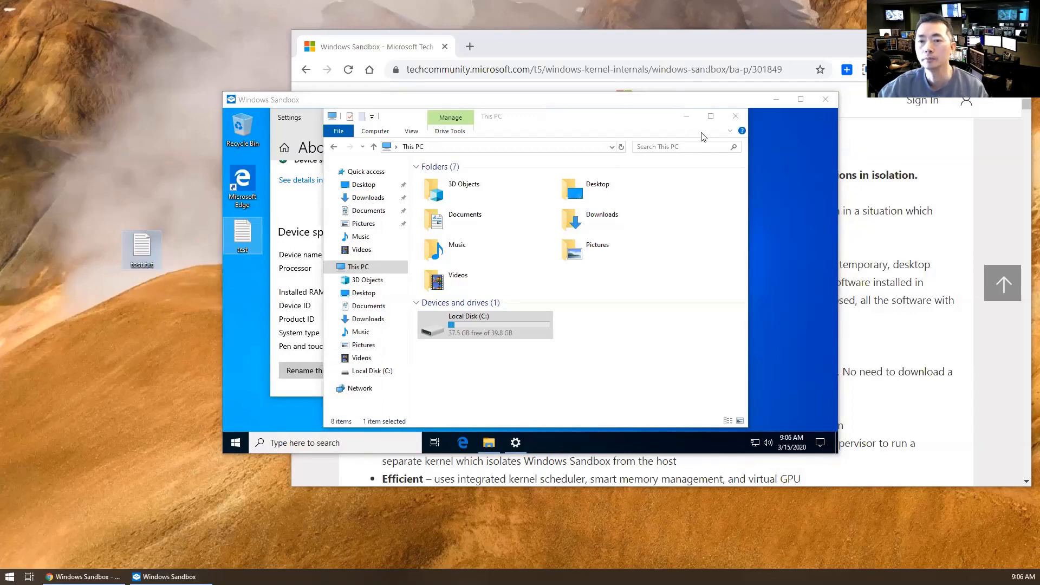
mouse_move(661, 119)
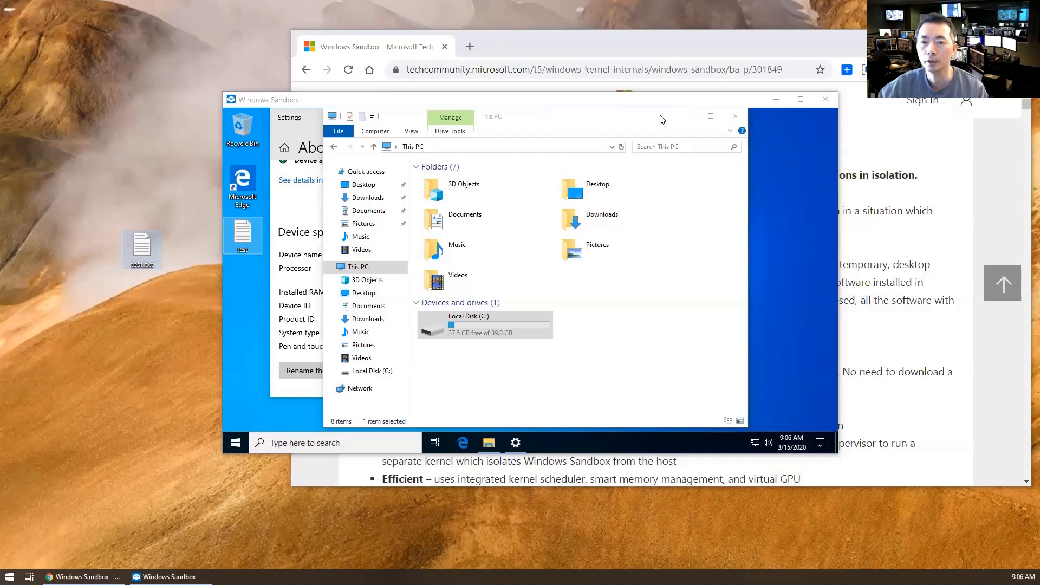
mouse_move(593, 105)
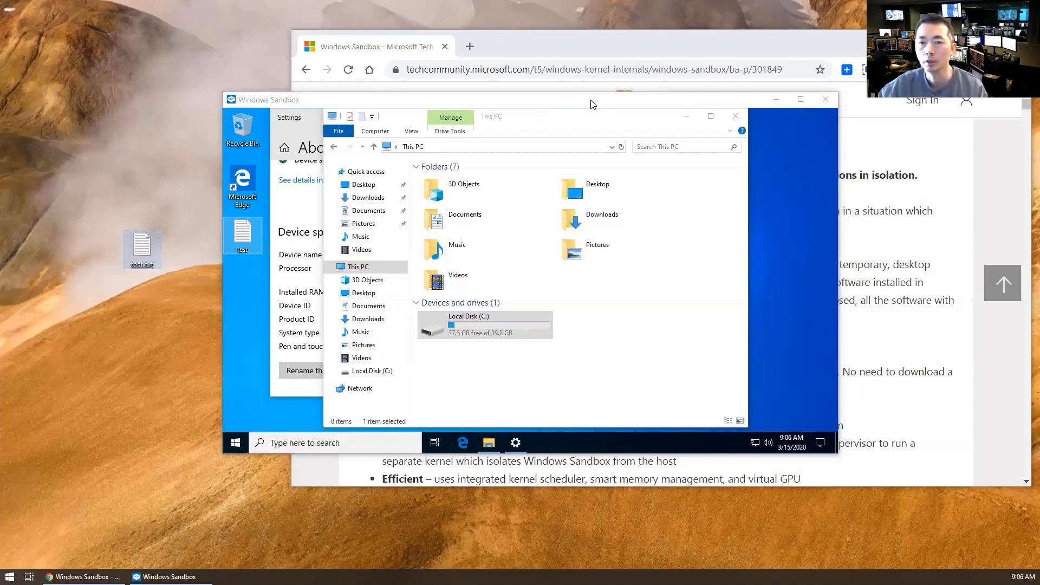
mouse_move(708, 146)
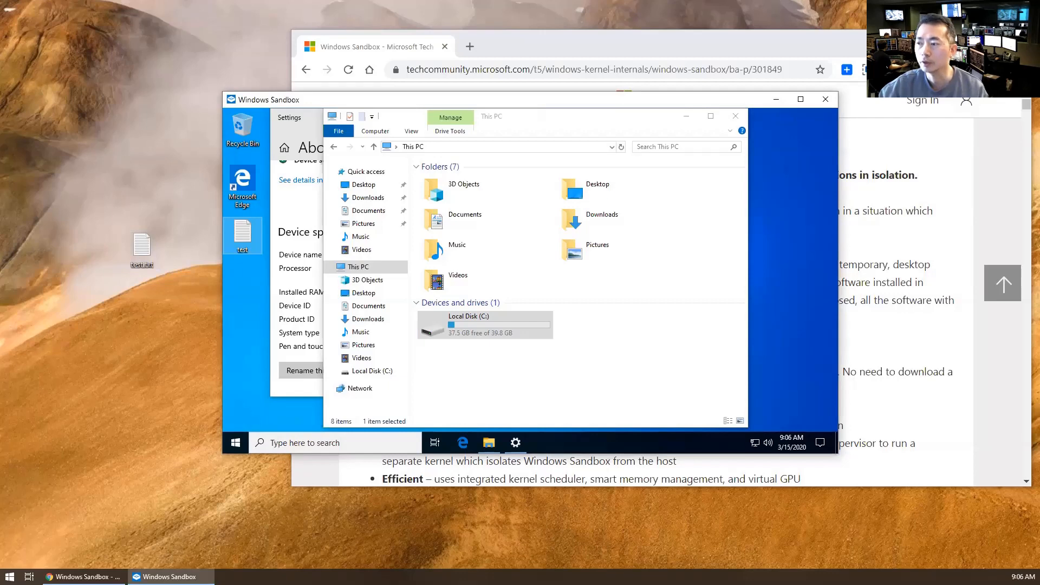
mouse_move(671, 211)
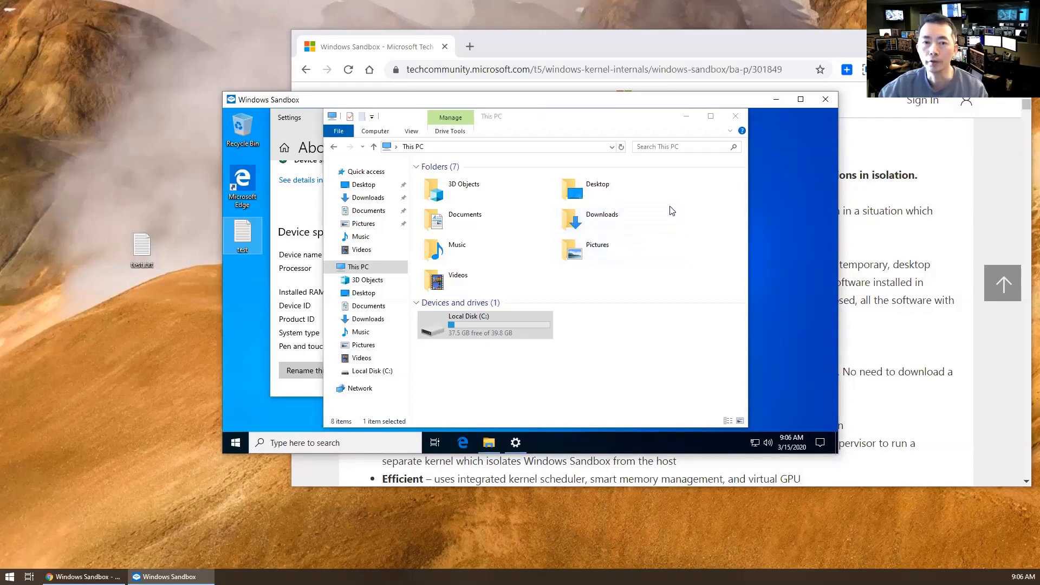
mouse_move(670, 220)
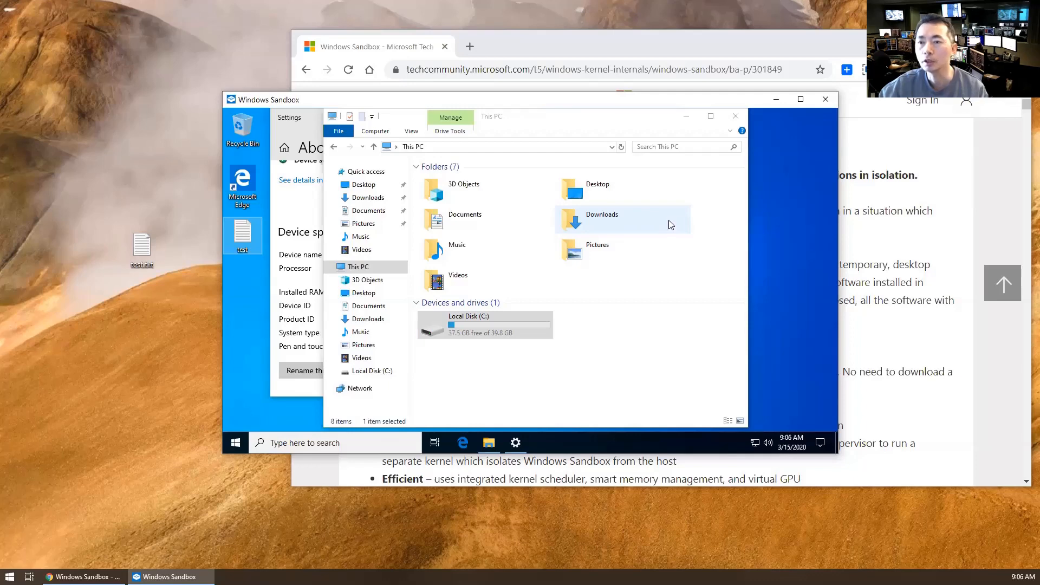
mouse_move(697, 209)
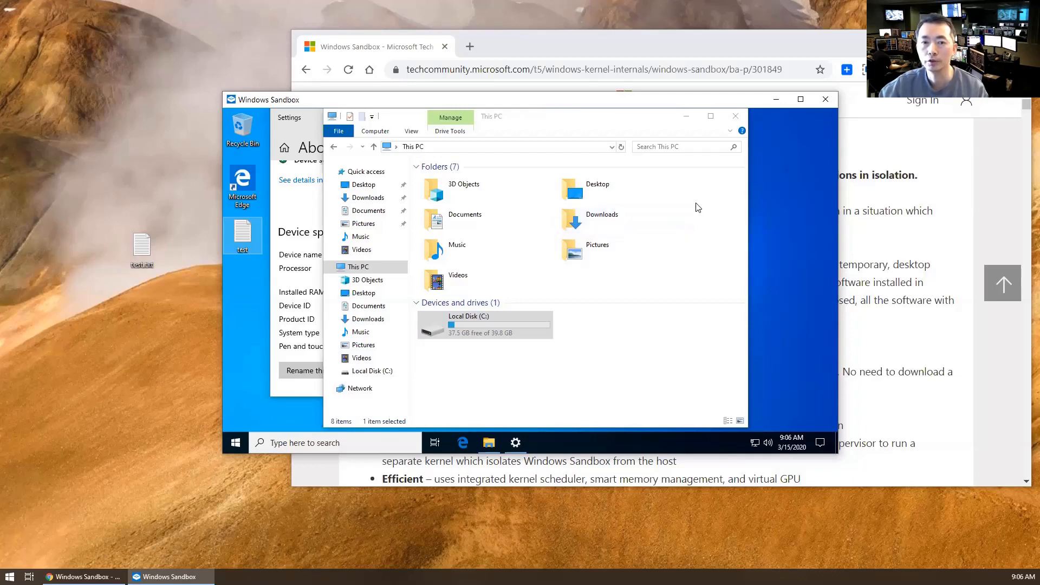
mouse_move(826, 99)
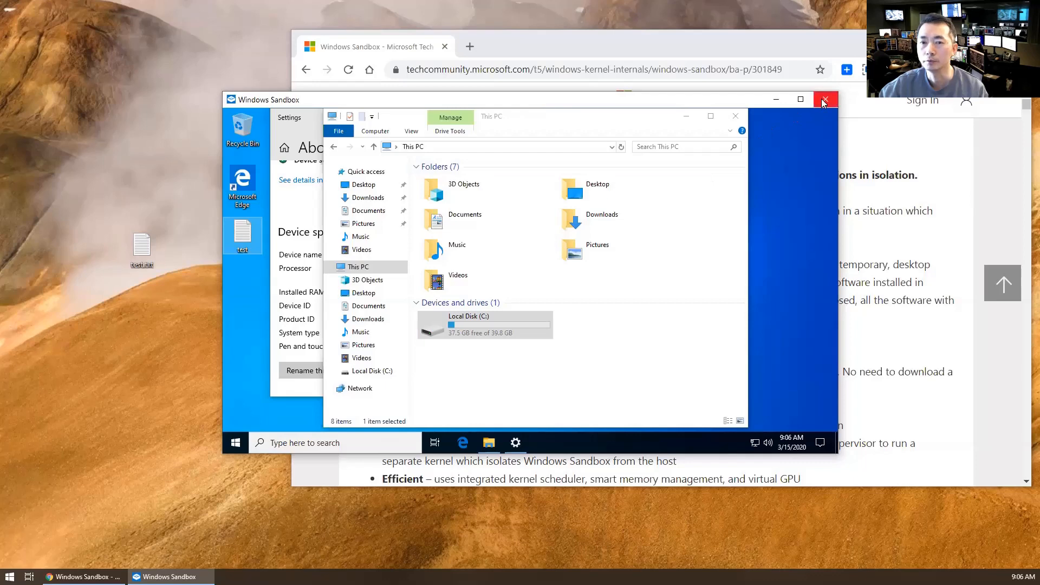
mouse_move(824, 101)
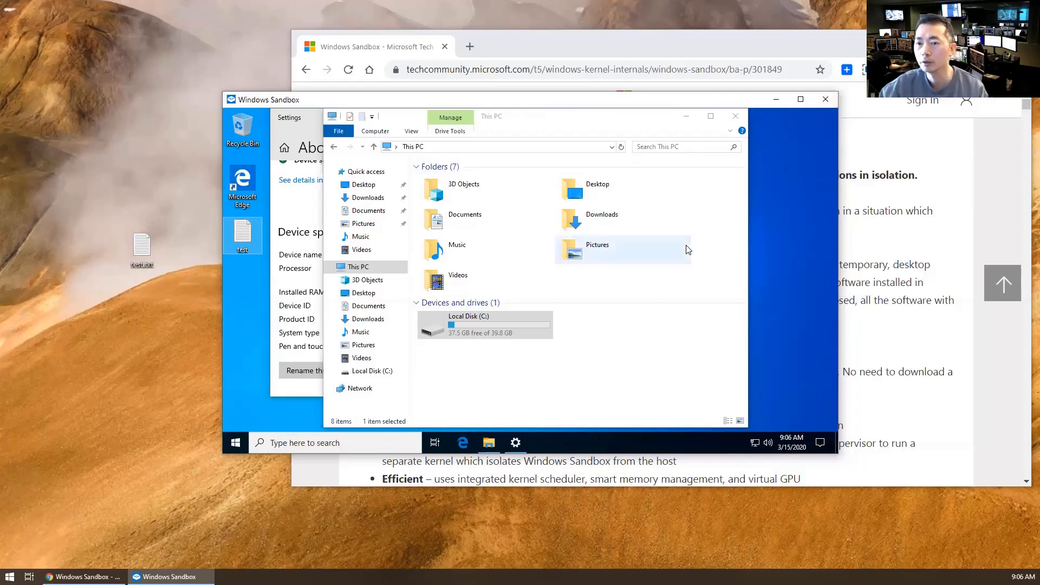
mouse_move(690, 258)
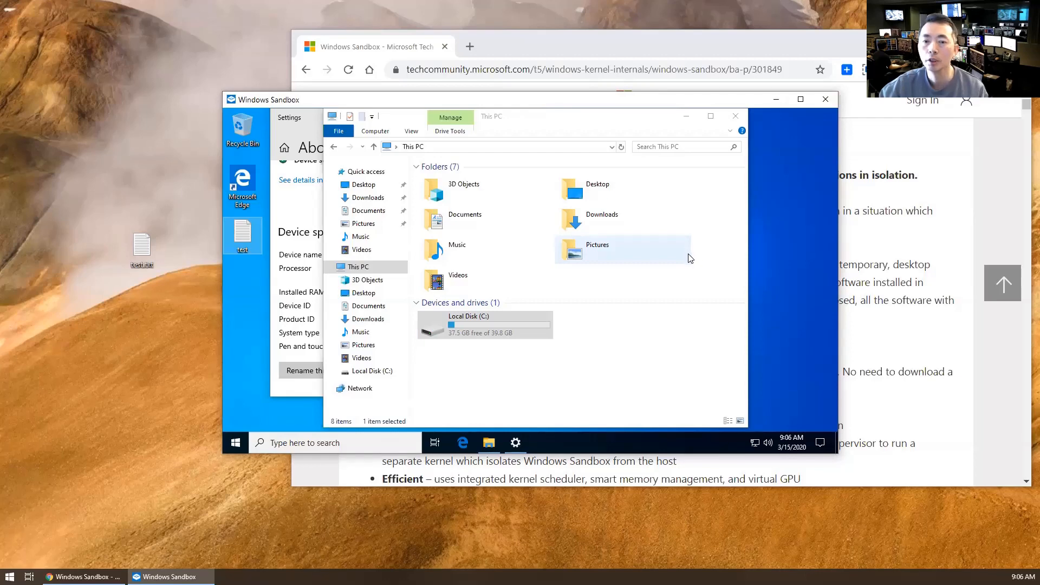
mouse_move(735, 116)
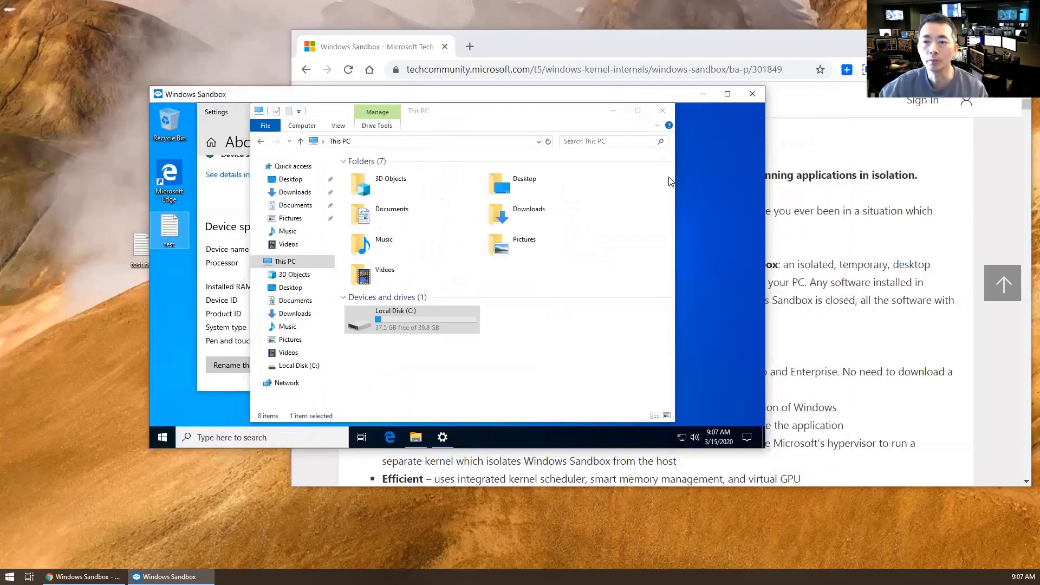
mouse_move(667, 120)
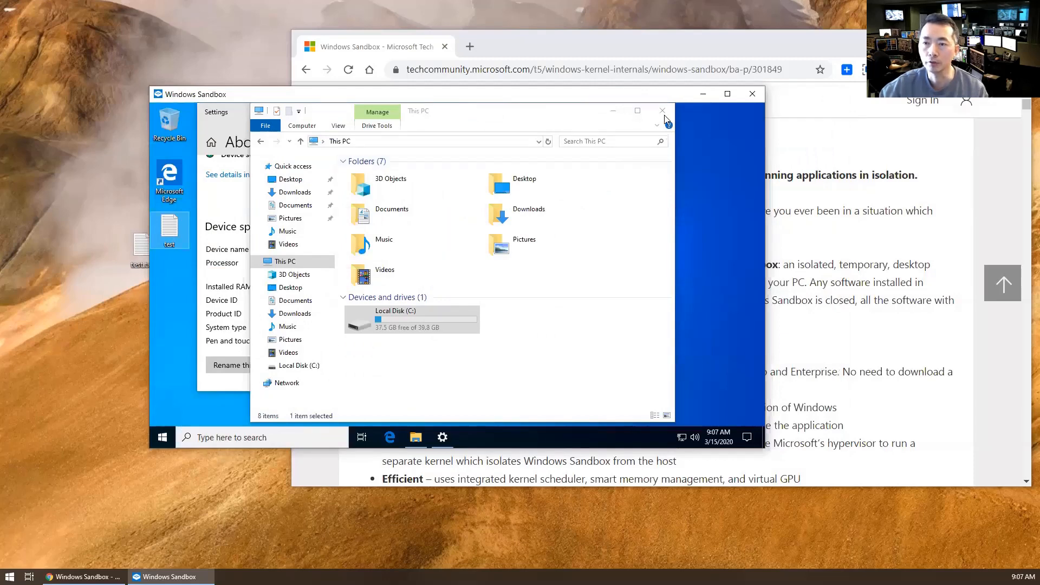
Close the This PC window, then cancel the sandbox's data-loss close warning to keep it running.
click(661, 110)
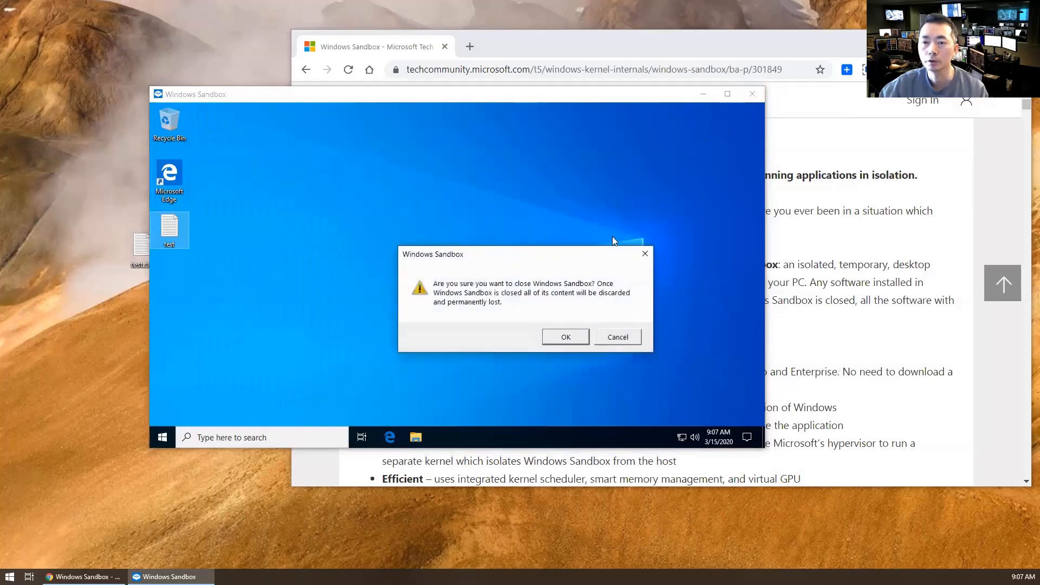
mouse_move(660, 356)
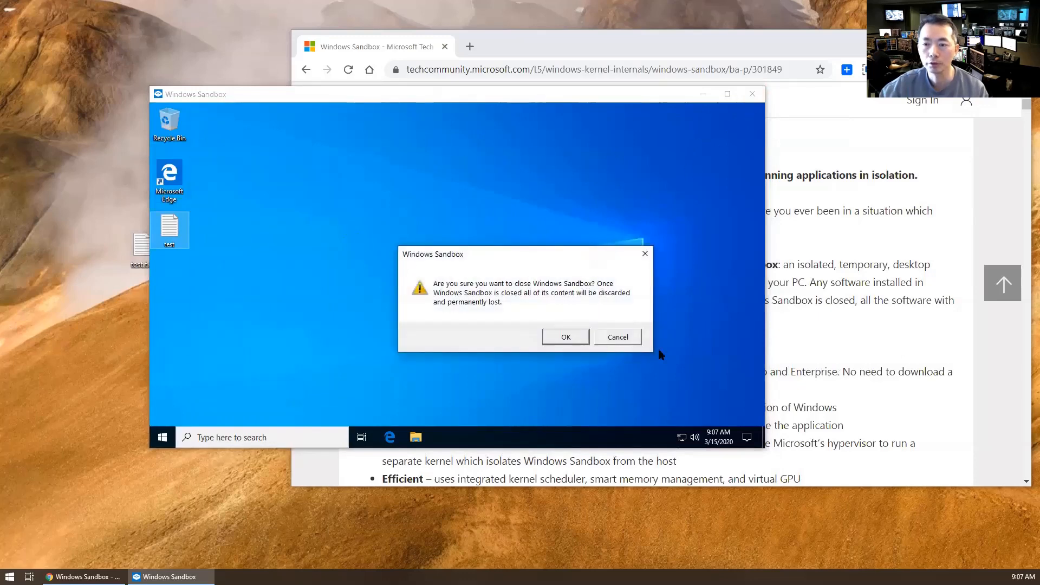
mouse_move(631, 333)
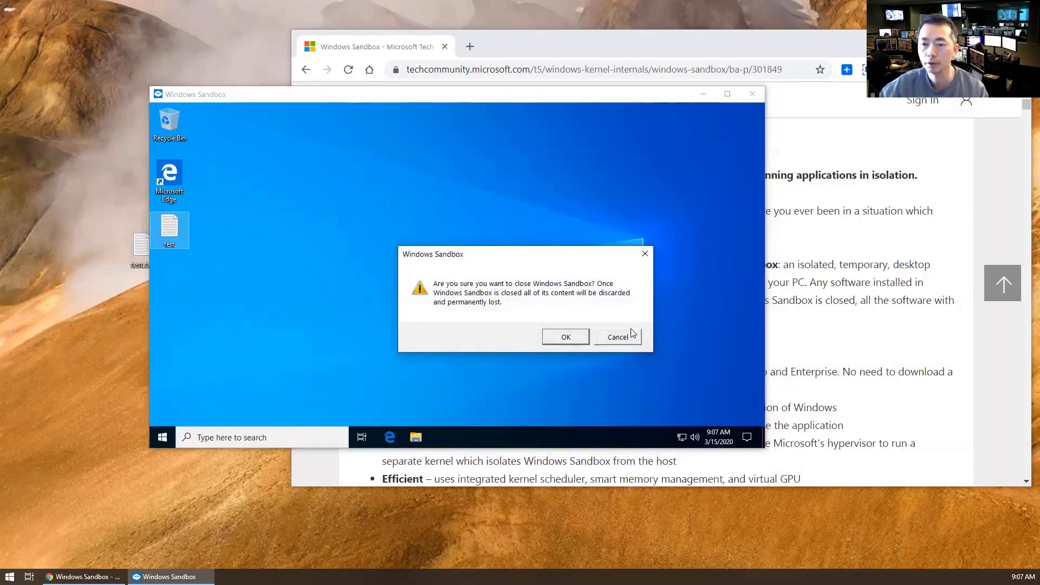
click(617, 336)
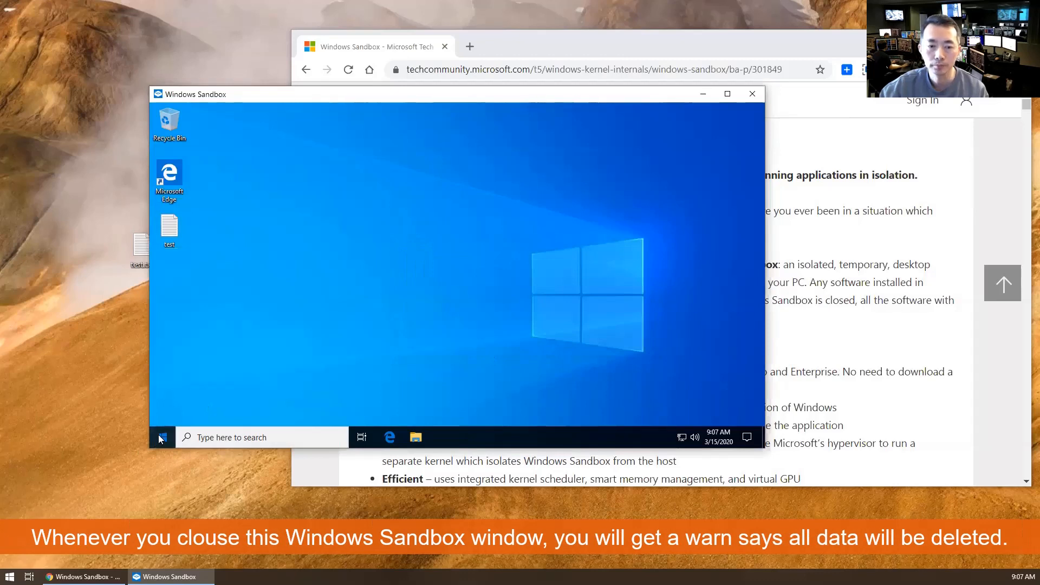
Shut down the sandbox from its Start quick menu and decline feedback on the lost connection.
right_click(161, 437)
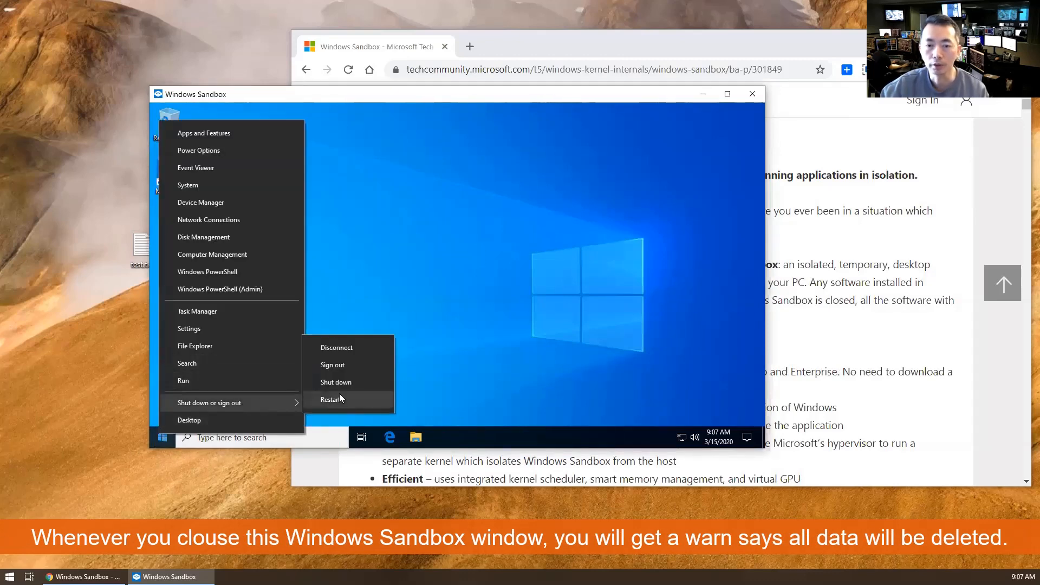
click(332, 400)
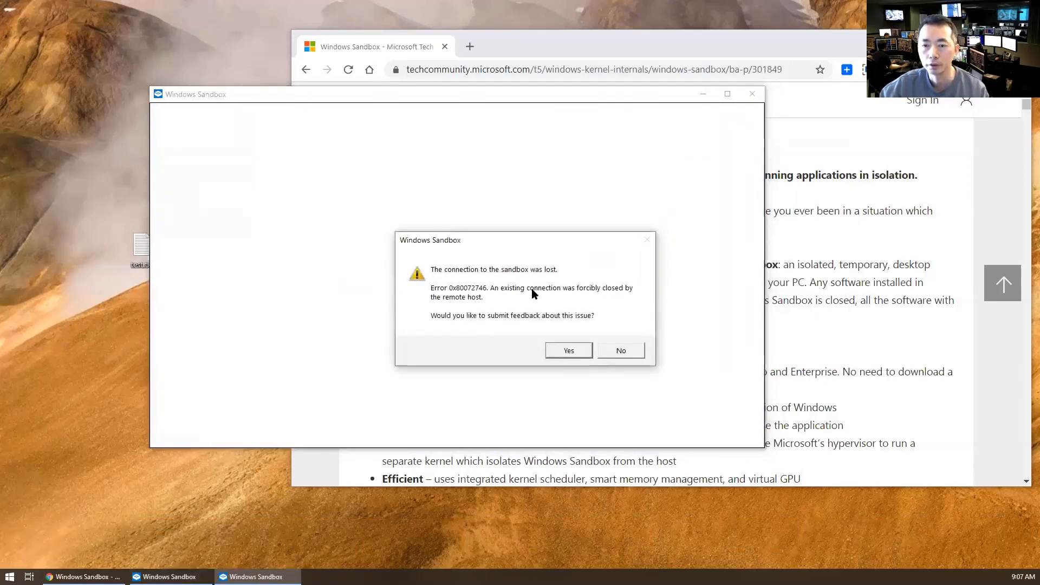
mouse_move(555, 327)
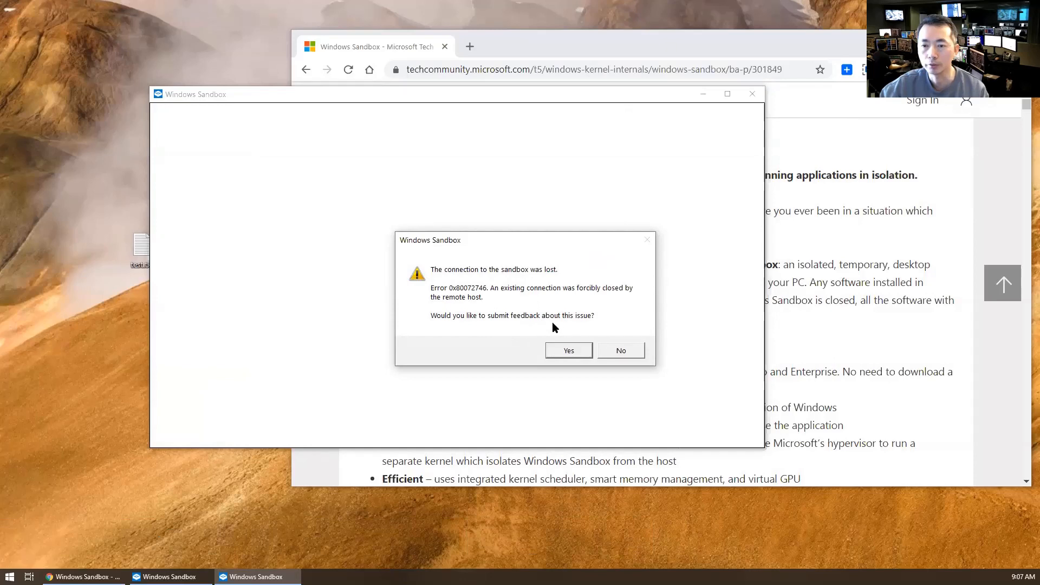
click(620, 350)
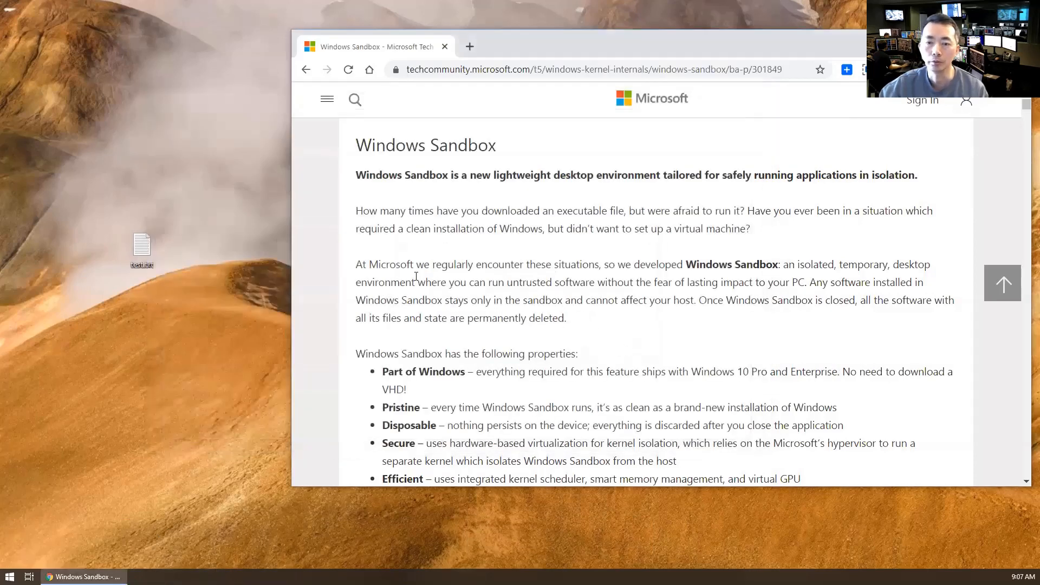
mouse_move(244, 320)
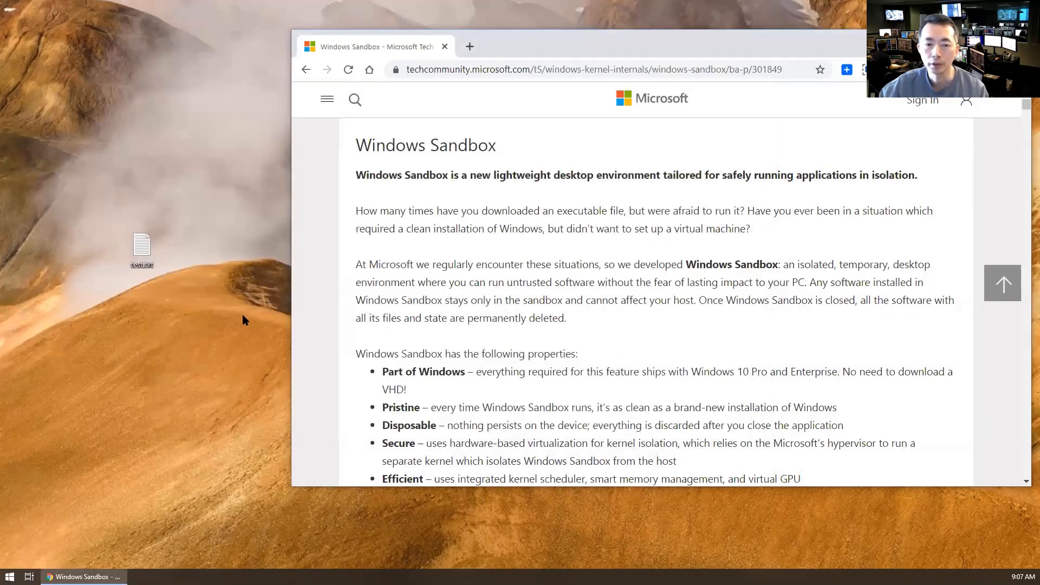
mouse_move(52, 555)
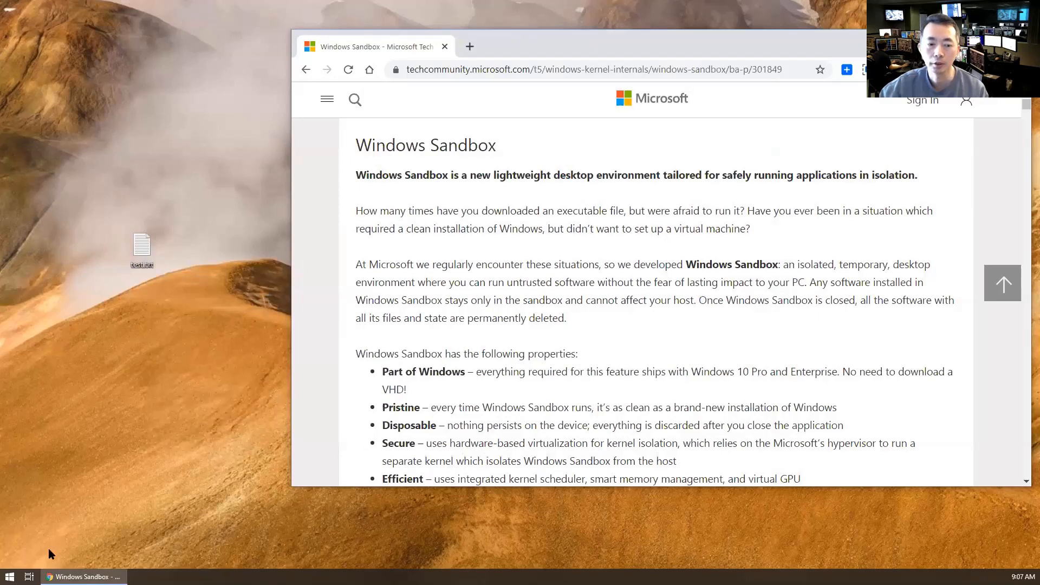
Relaunch Windows Sandbox from host Start search 'san' and check its clean desktop lacks the test file.
click(10, 576)
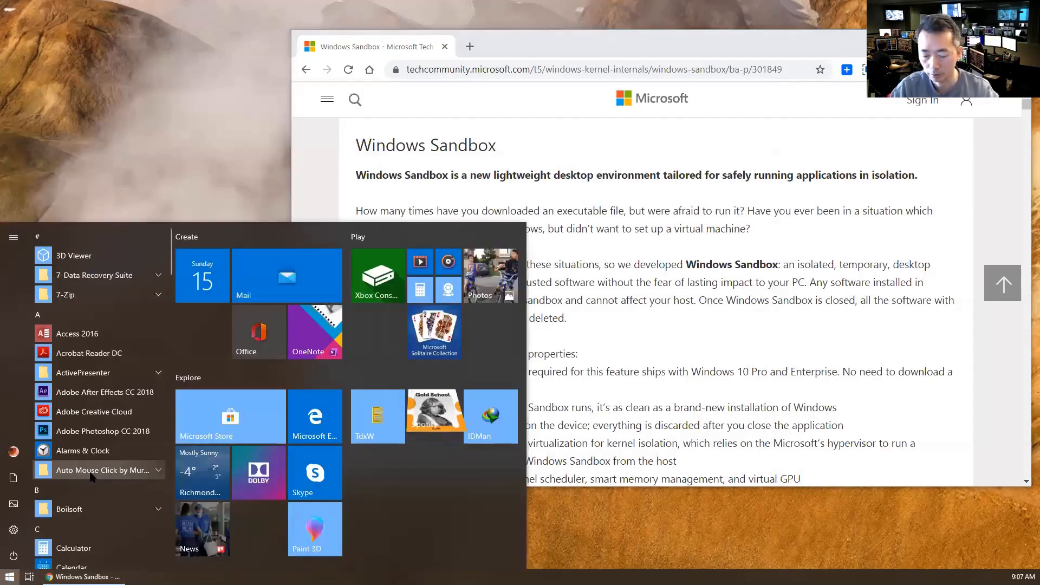
text(san)
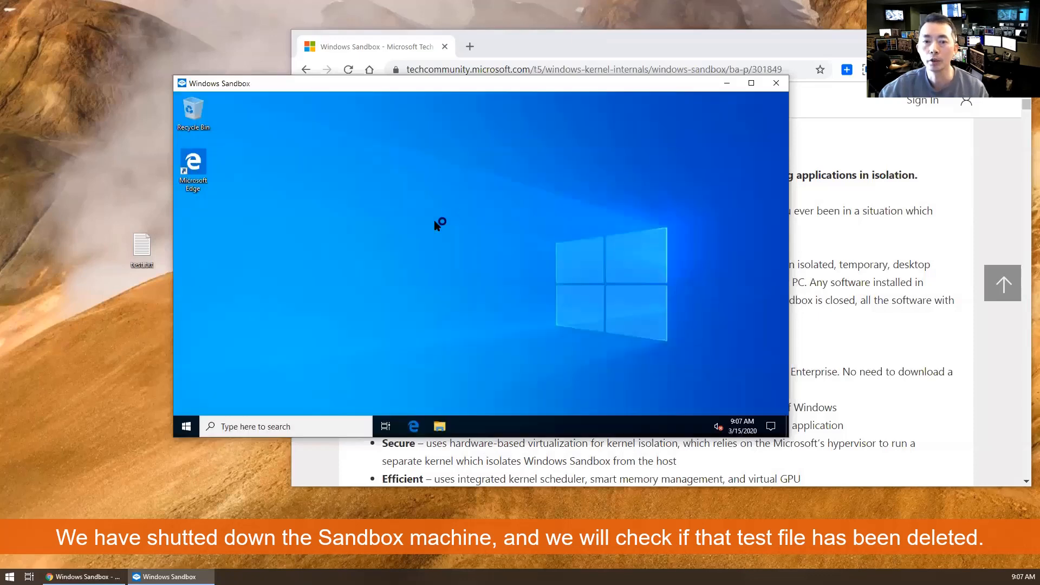
mouse_move(219, 253)
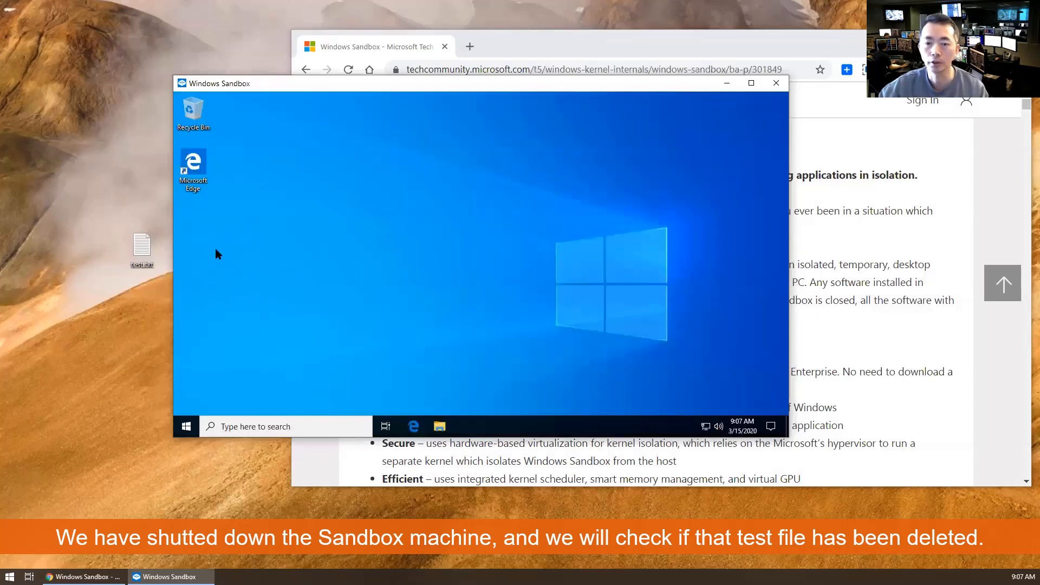
mouse_move(376, 86)
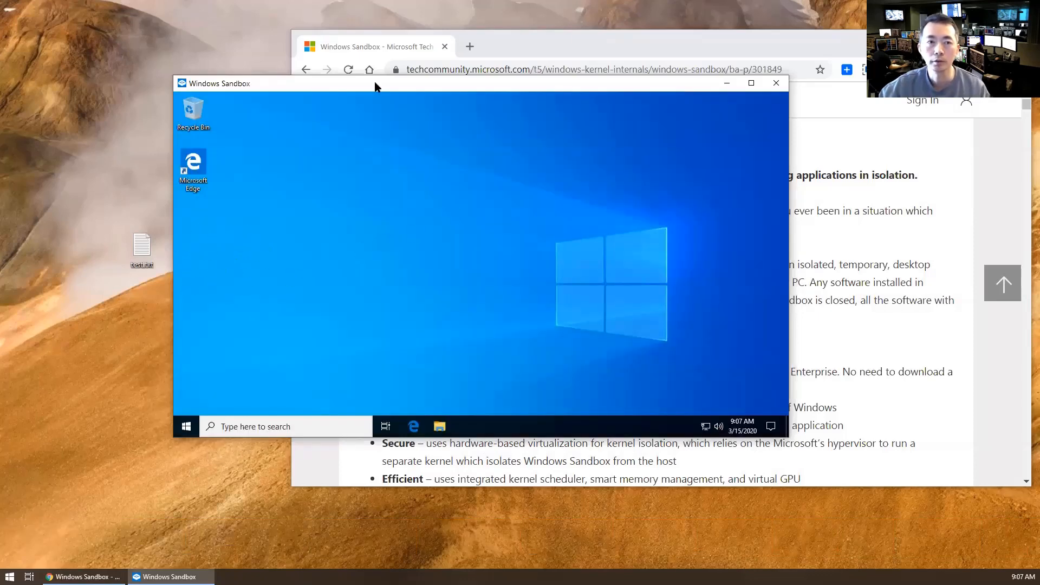
click(187, 426)
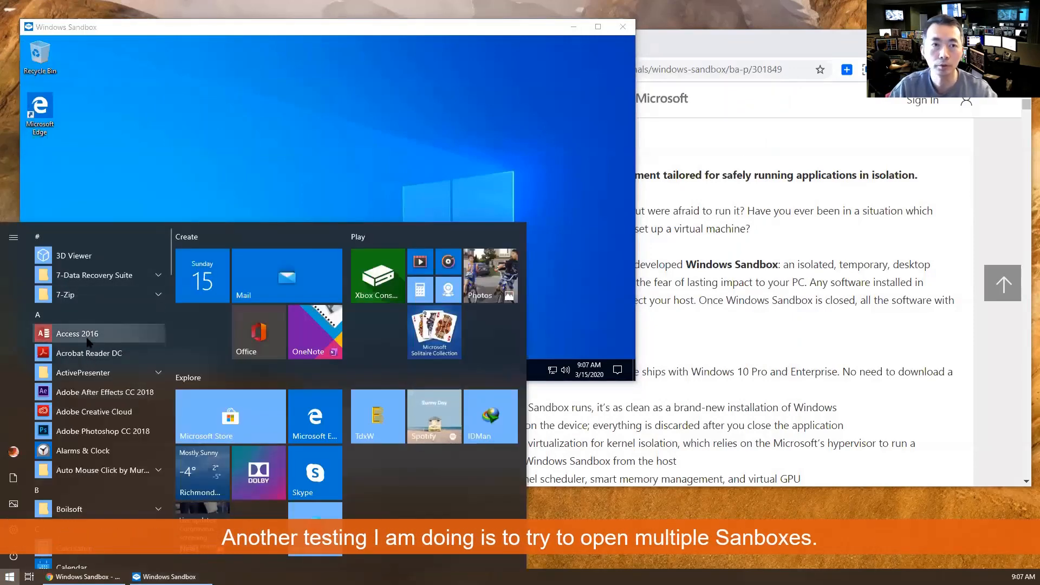
Attempt a second sandbox launch via 'san', allow UAC, and get the single-instance error.
text(san)
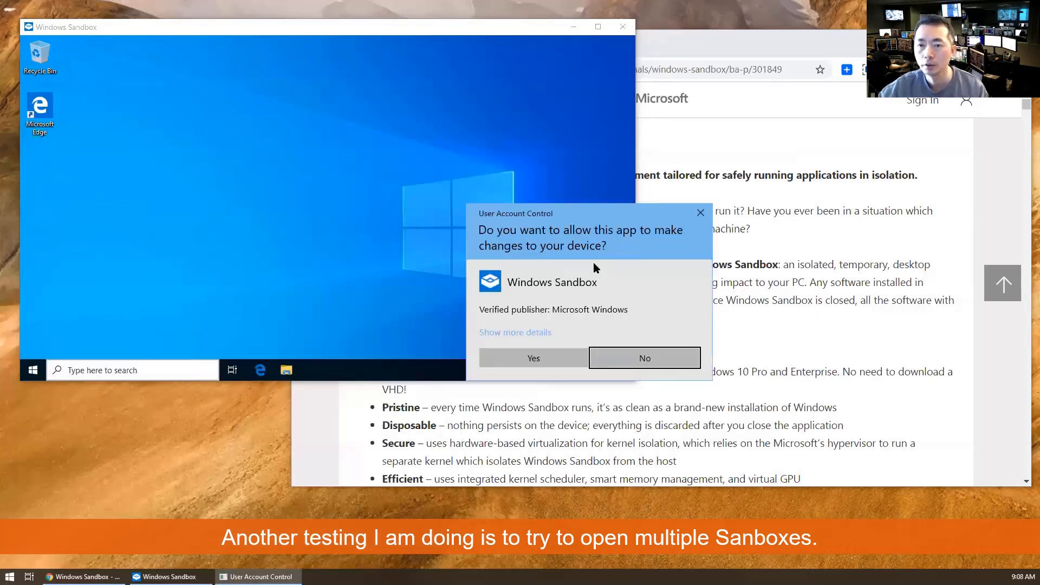
click(643, 358)
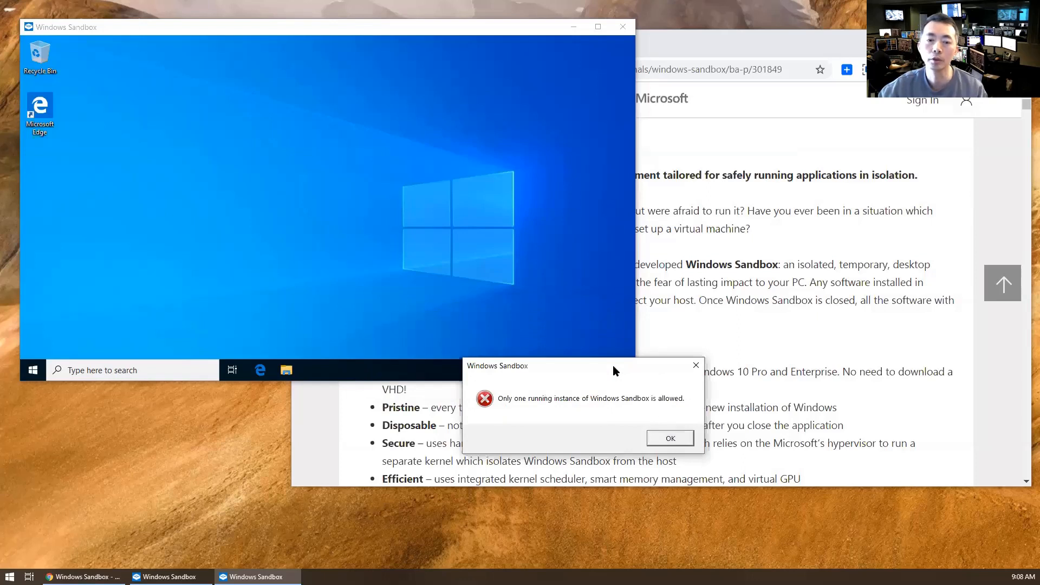
mouse_move(617, 377)
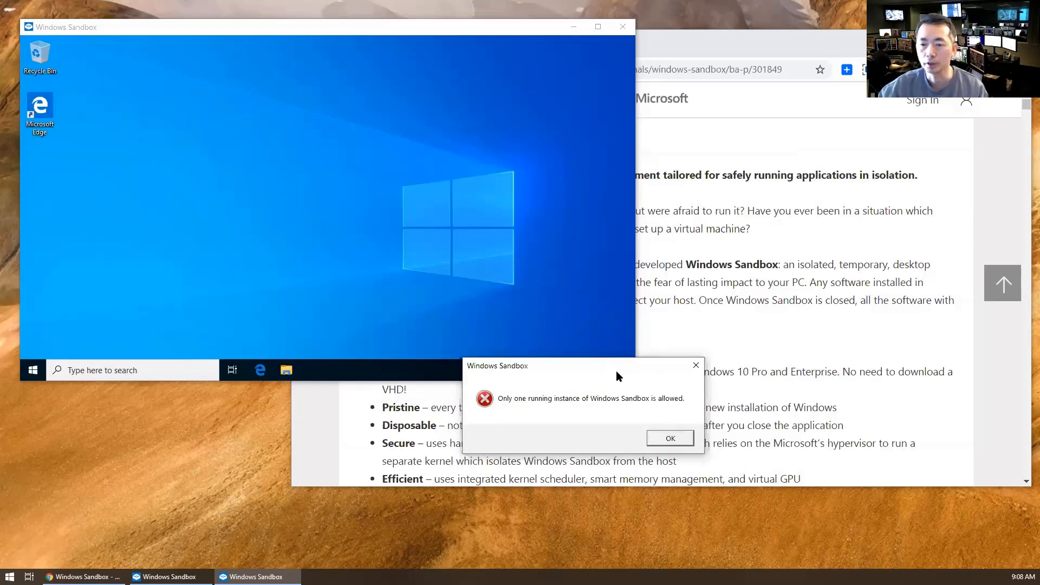
mouse_move(369, 213)
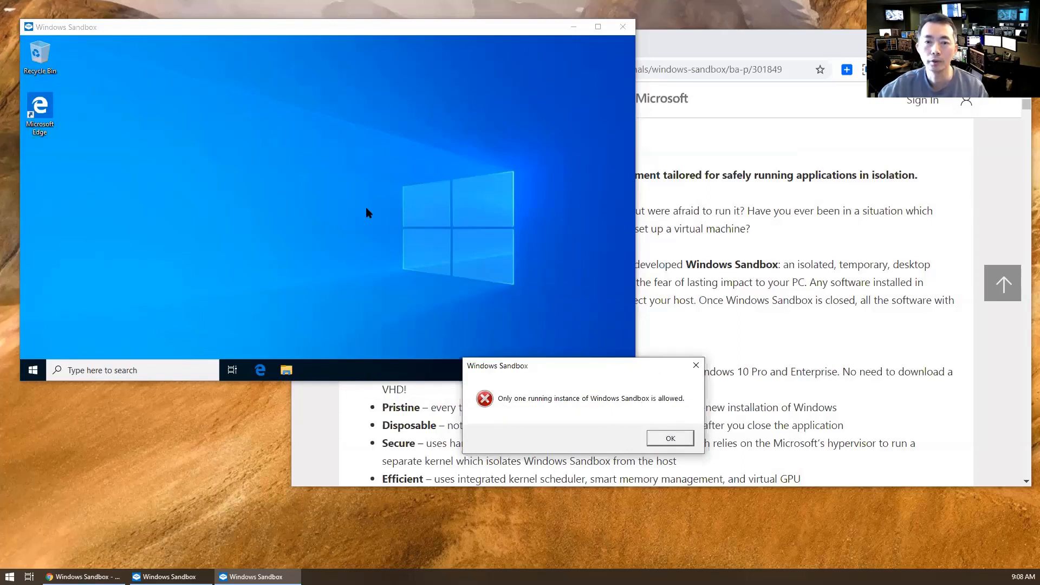
mouse_move(105, 324)
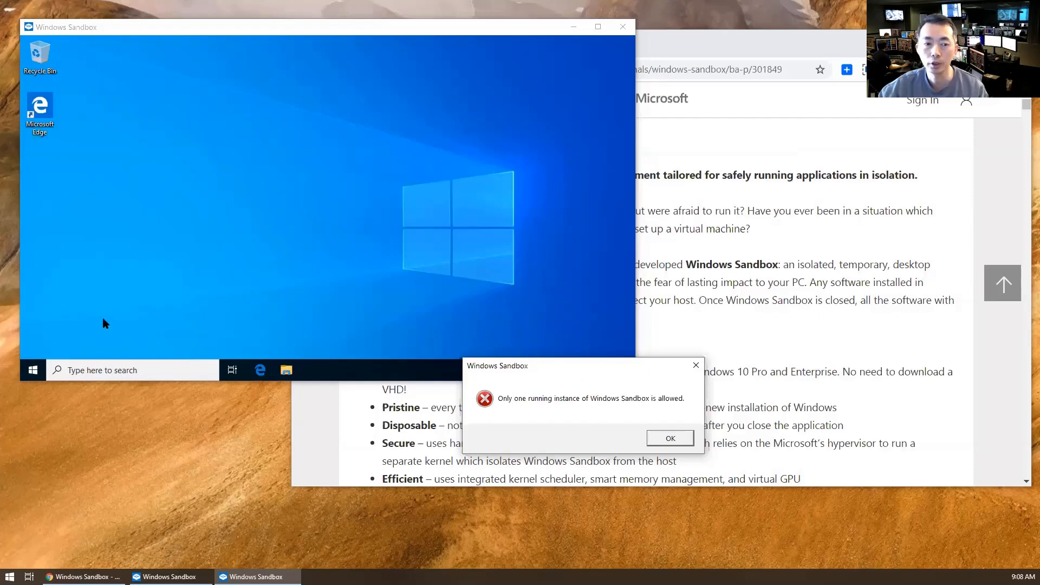
right_click(32, 371)
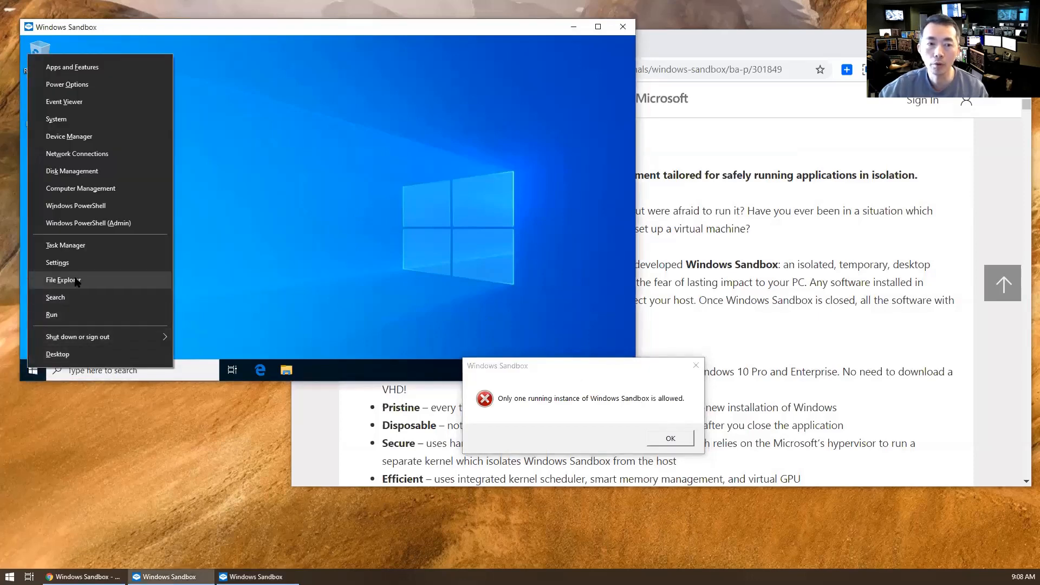
Show the sandbox's Settings About page with its device specifications via the System quick-menu entry.
click(57, 263)
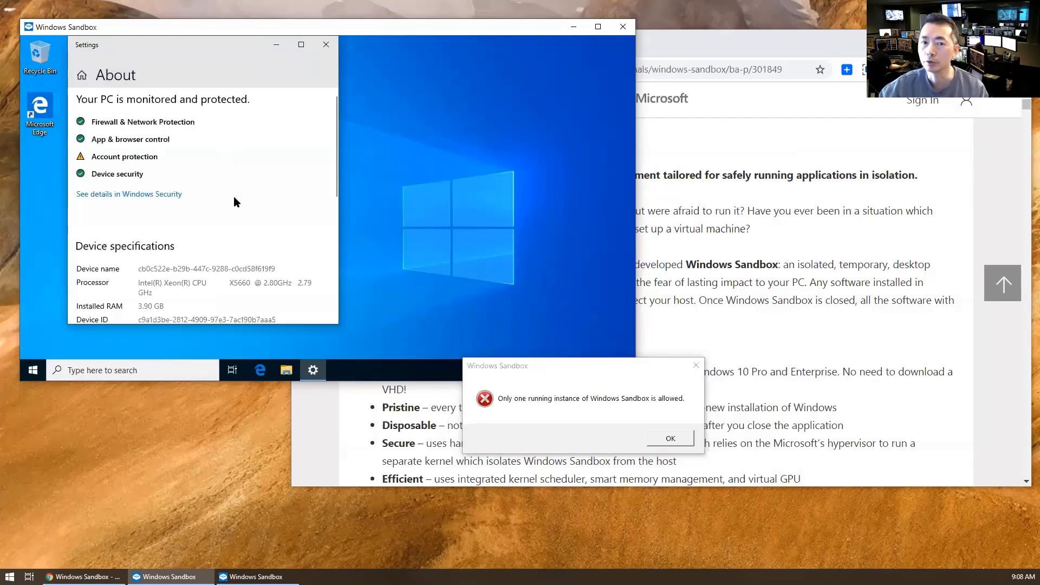
mouse_move(240, 221)
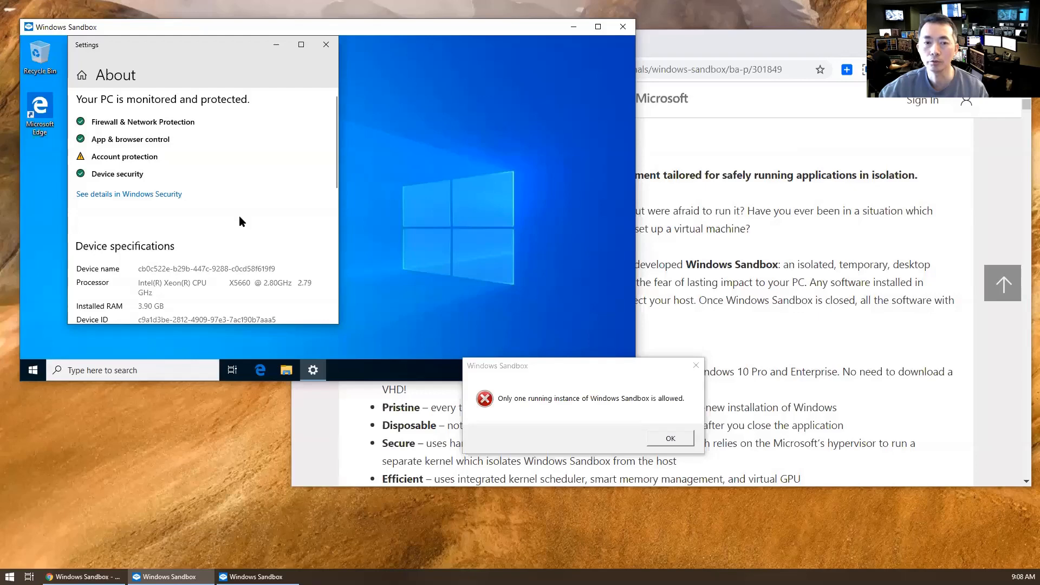
mouse_move(466, 338)
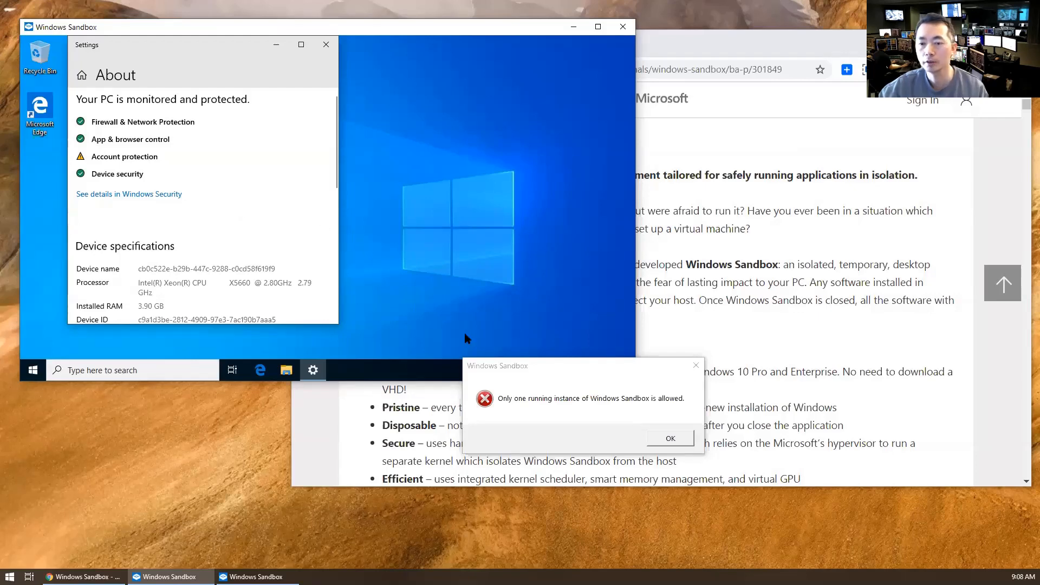